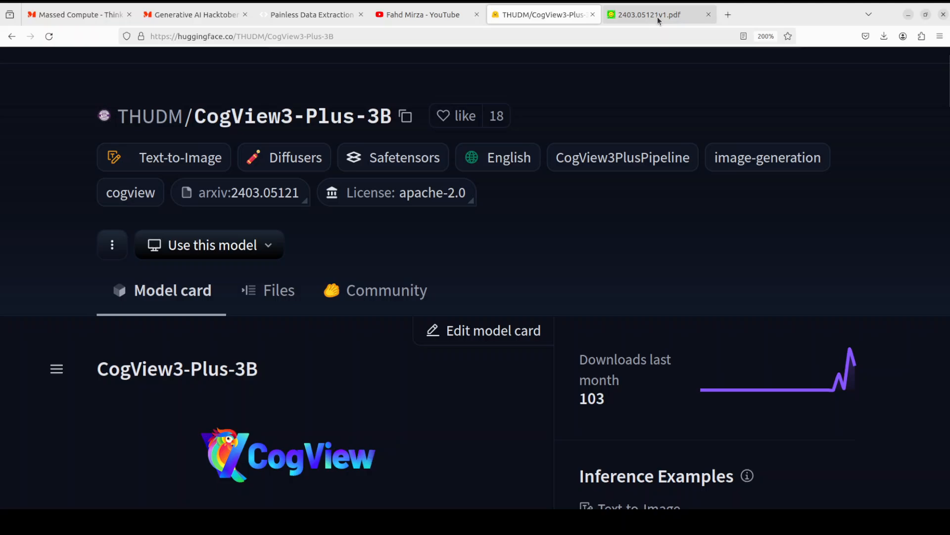
Glance at the CogView3 paper PDF and model page, then land on the agentql.com homepage
left_click(649, 14)
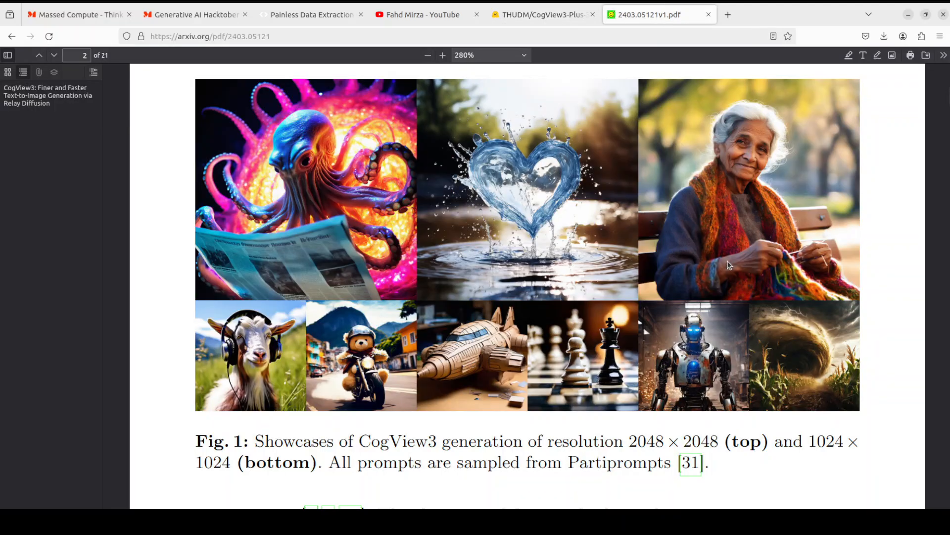
mouse_move(865, 240)
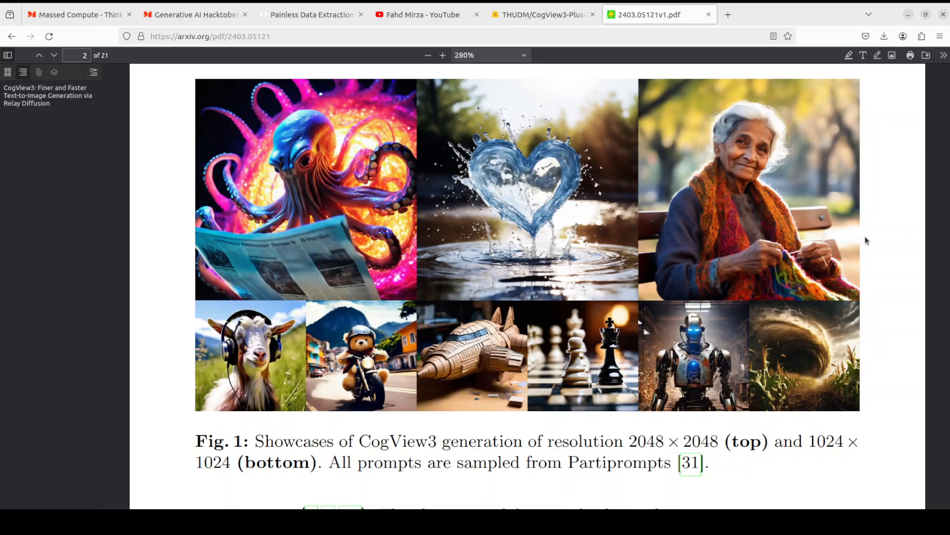
mouse_move(606, 268)
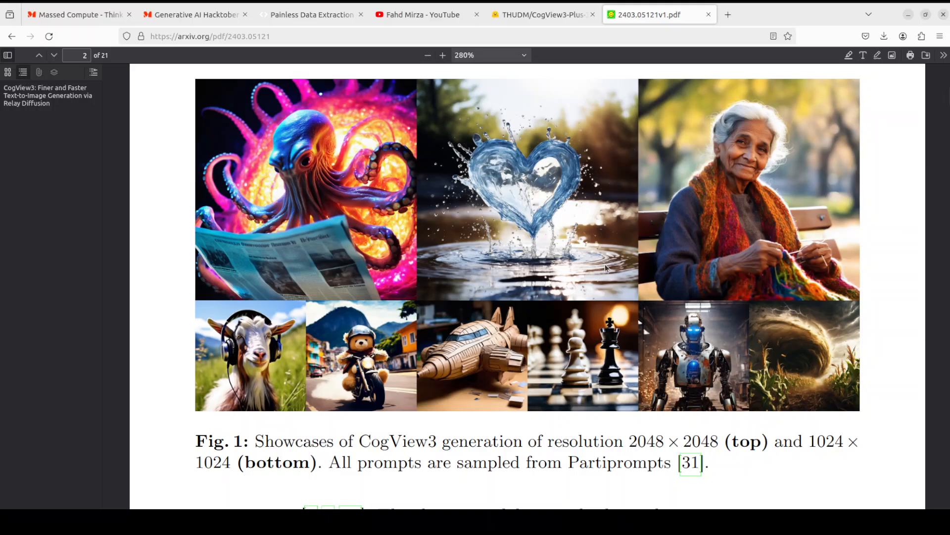
mouse_move(865, 200)
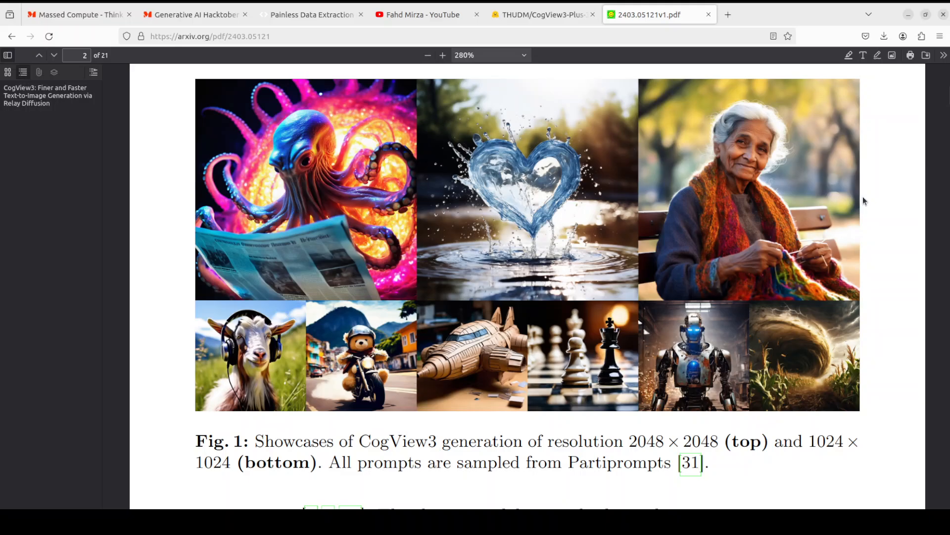
mouse_move(828, 202)
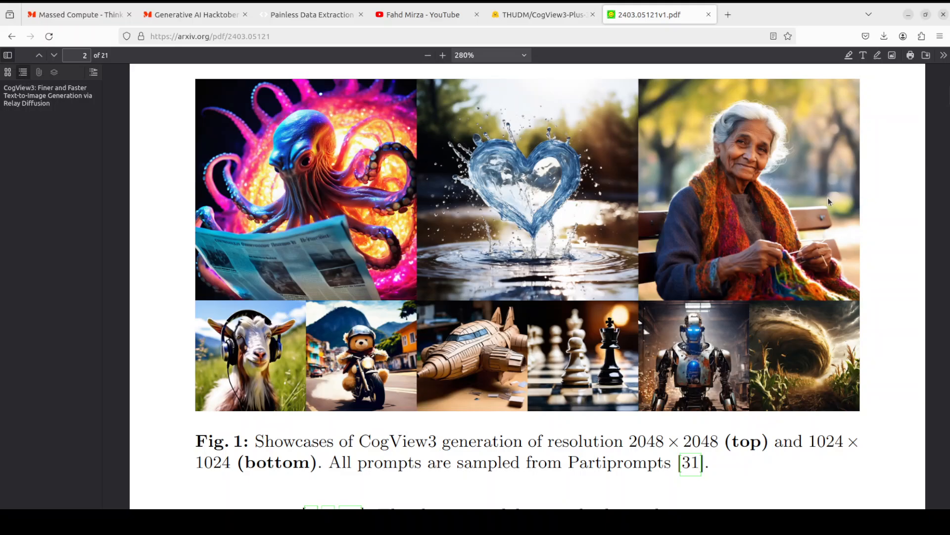
mouse_move(731, 191)
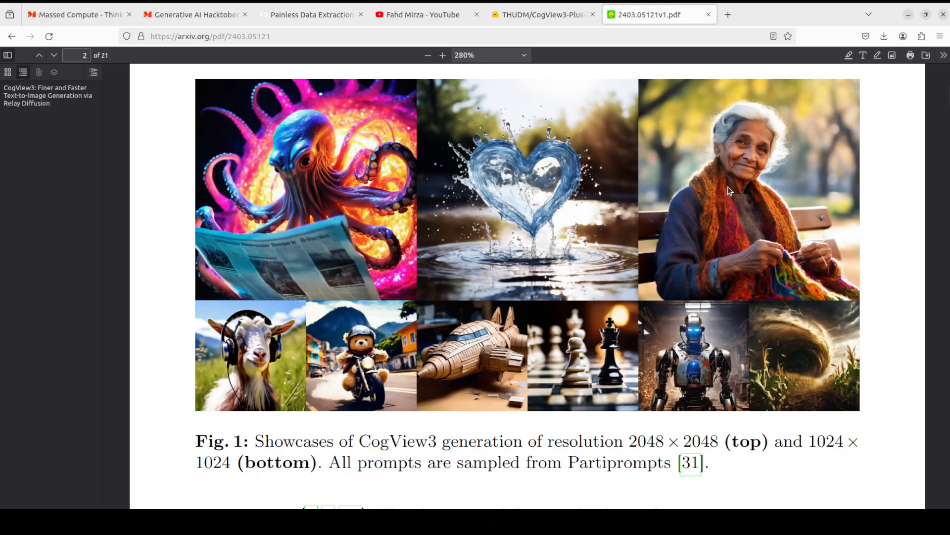
mouse_move(540, 14)
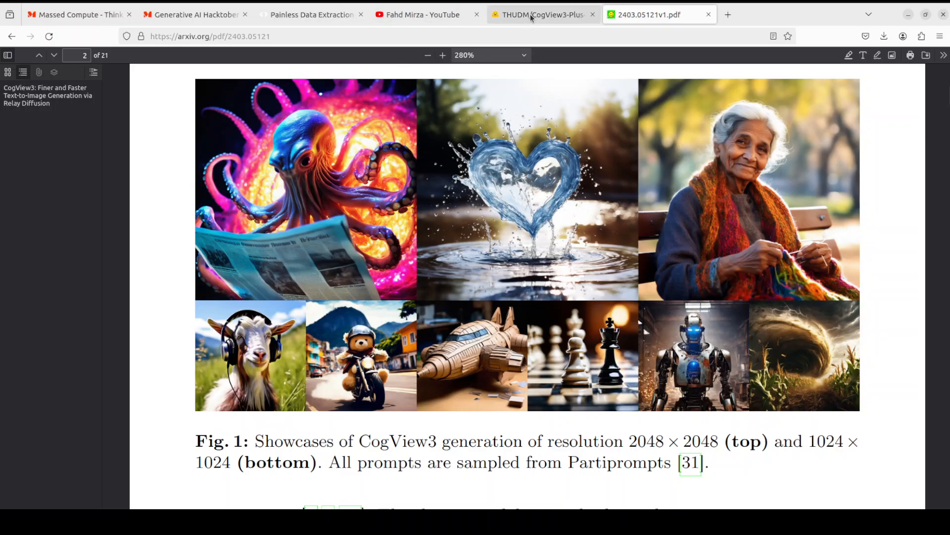
left_click(542, 14)
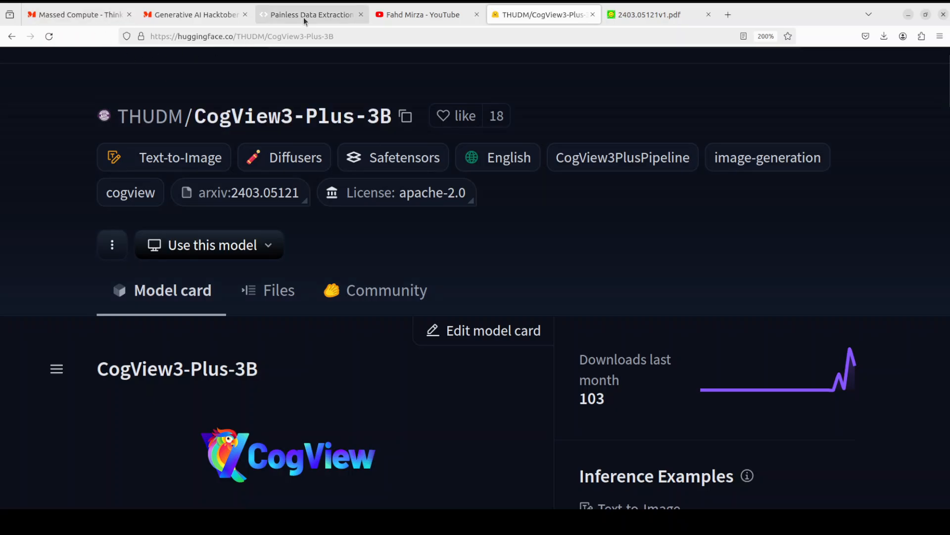
left_click(311, 14)
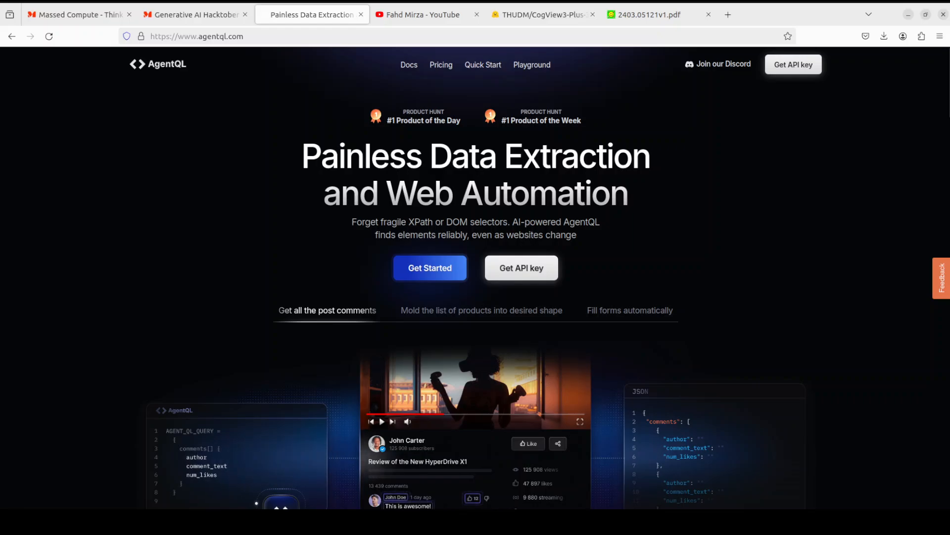
Show the THUDM/CogView3-Plus-3B Hugging Face model card again
left_click(540, 14)
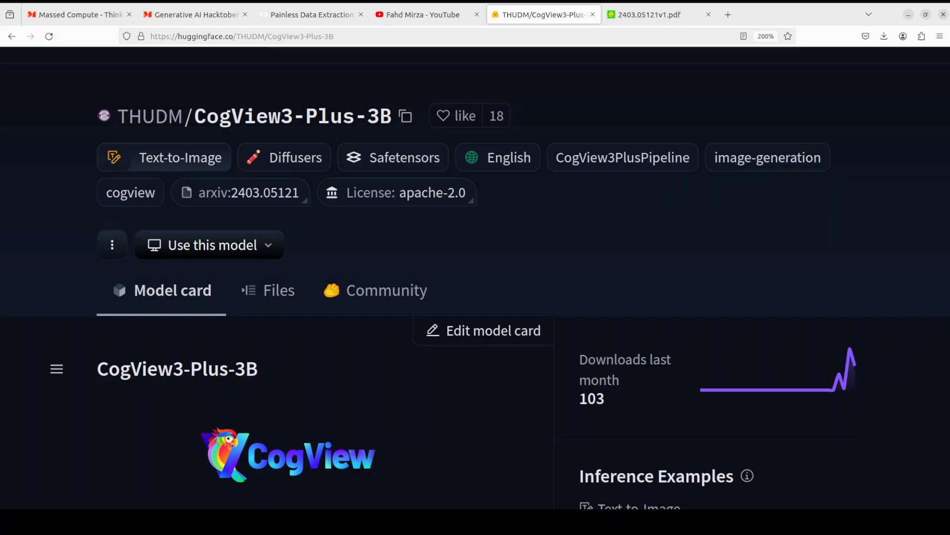
Show Fahd Mirza's YouTube channel searched for 'cog' with the CogVideoX install videos
left_click(427, 15)
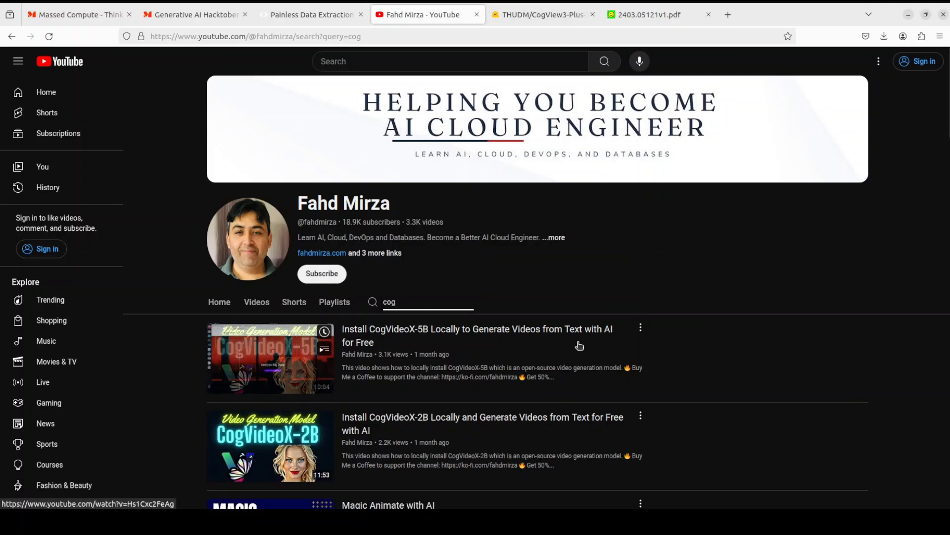
mouse_move(776, 260)
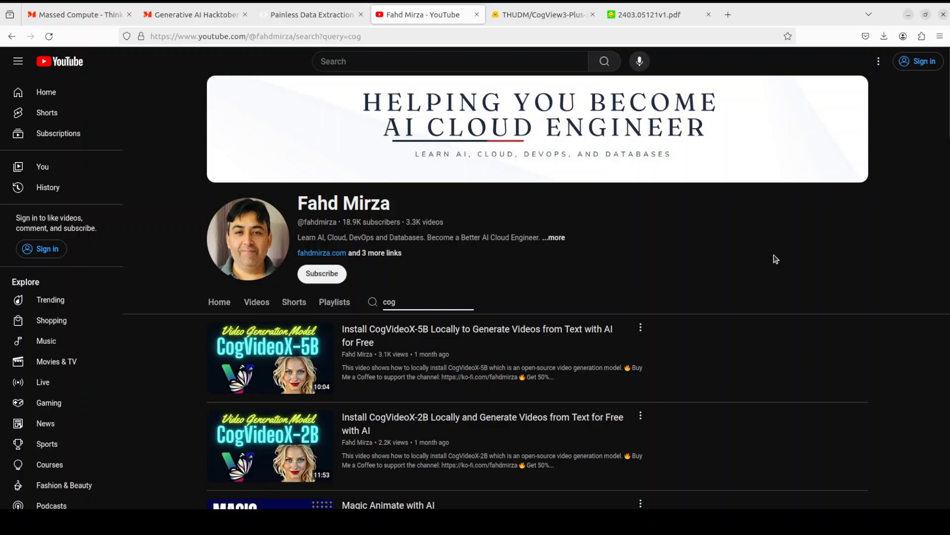
mouse_move(412, 345)
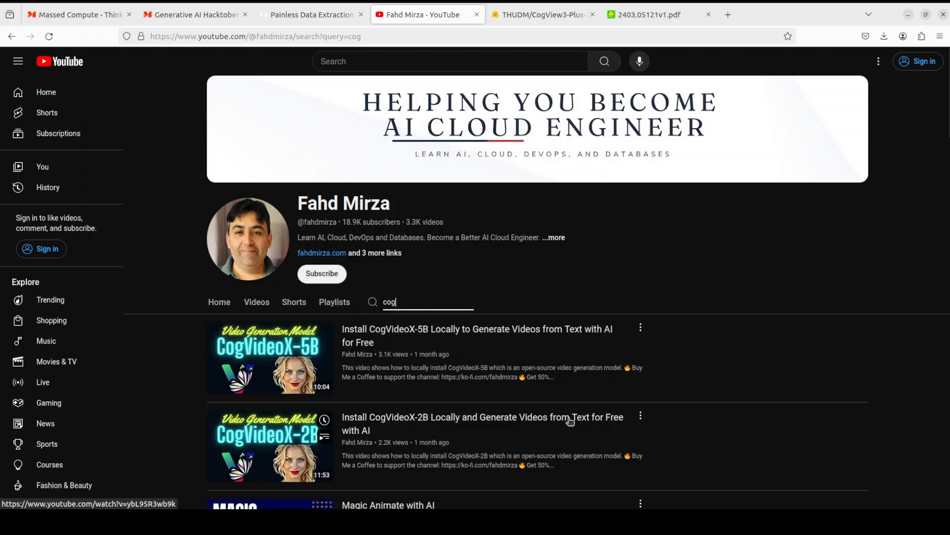
mouse_move(727, 387)
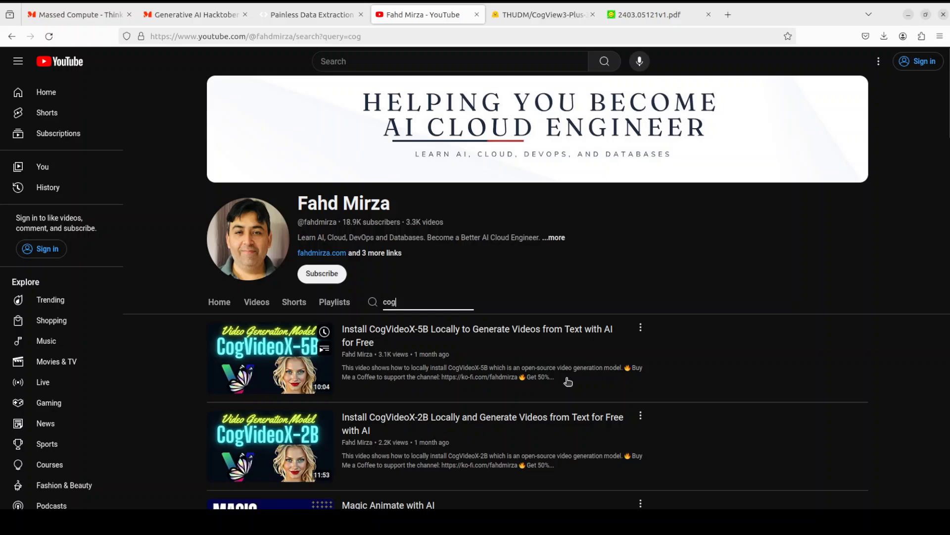
mouse_move(731, 339)
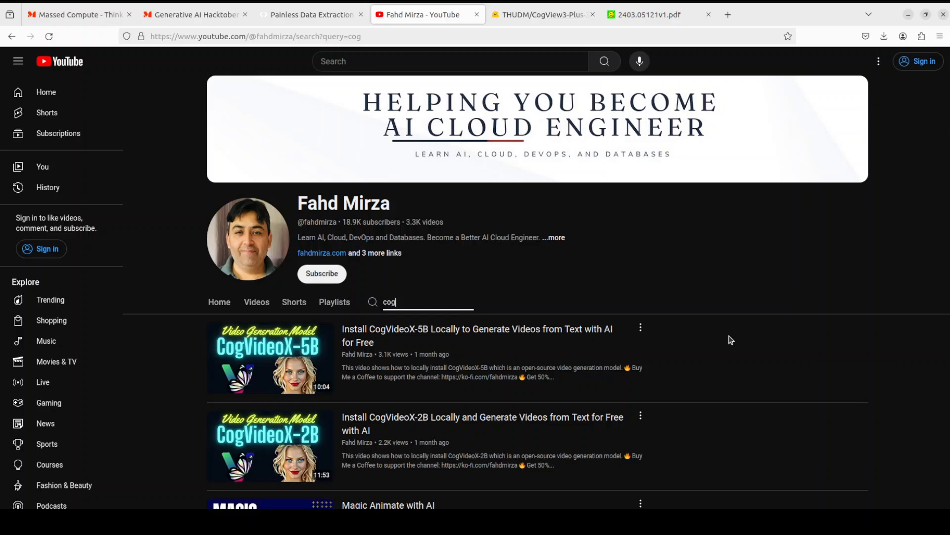
mouse_move(725, 338)
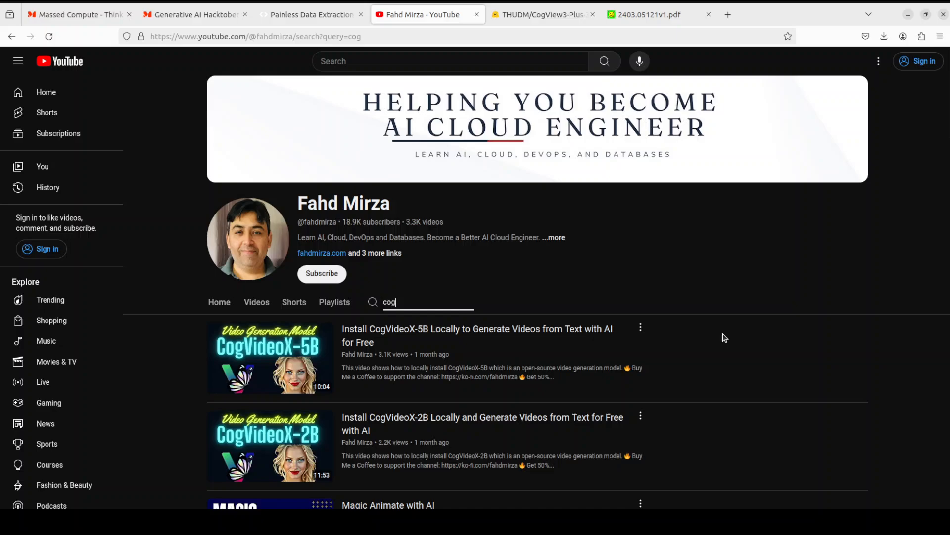
mouse_move(394, 297)
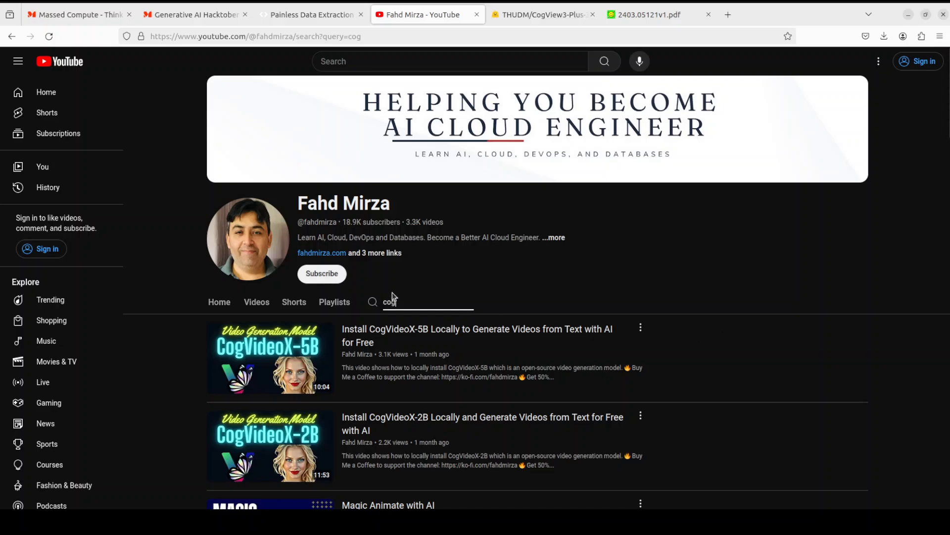
mouse_move(445, 417)
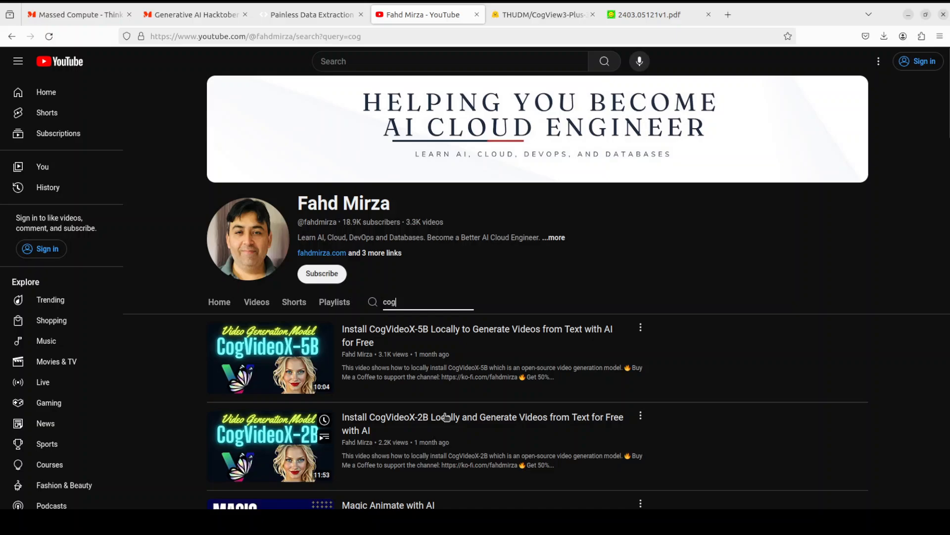
mouse_move(543, 15)
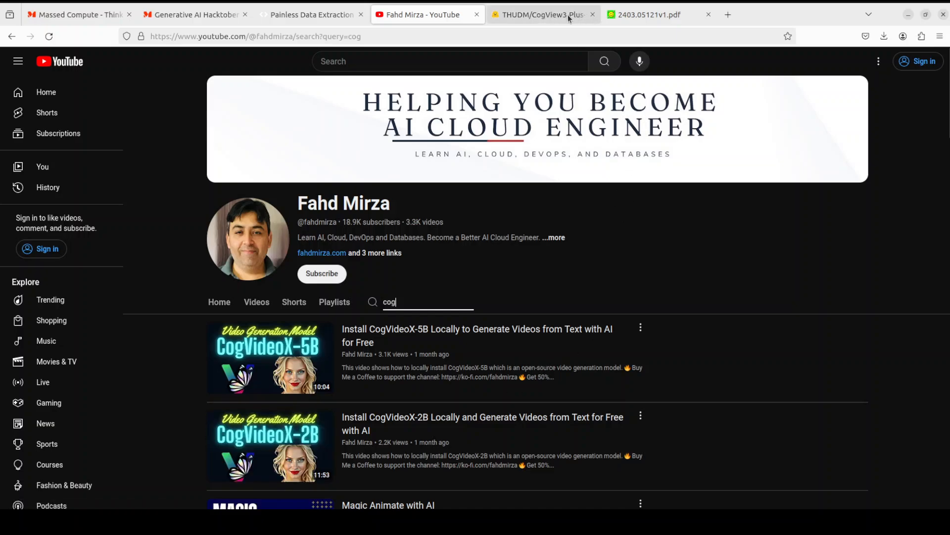
Clear the terminal after the Ubuntu 22.04 / RTX A6000 checks and show the Massed Compute homepage
left_click(649, 14)
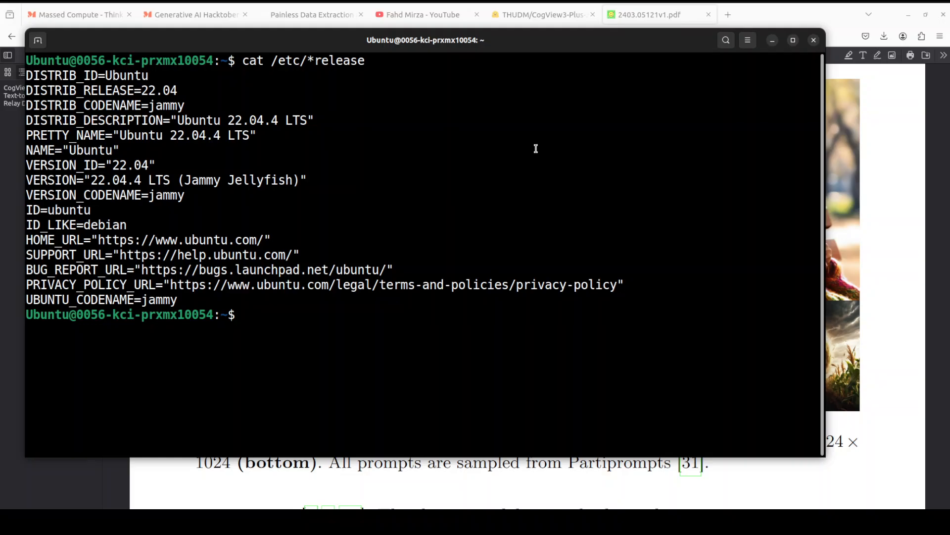
type("clear")
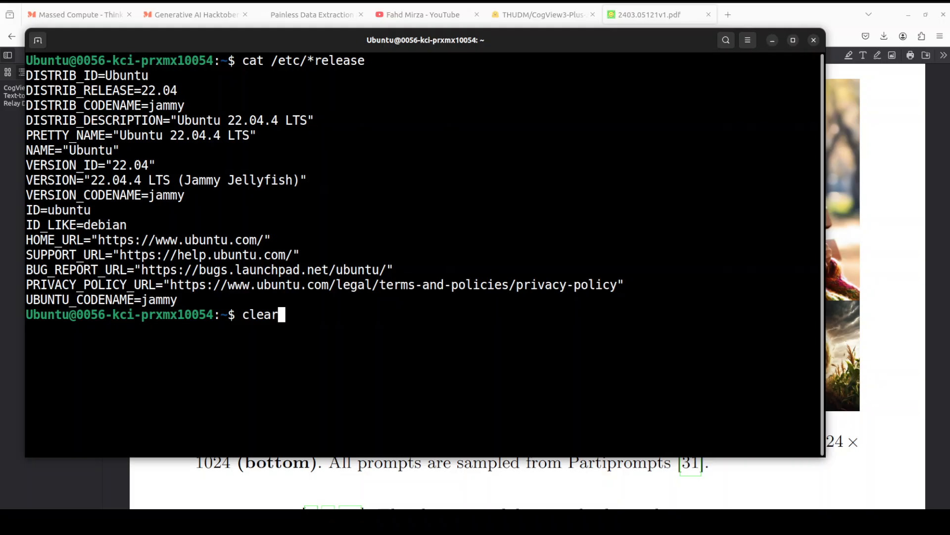
type("nvidia-smi")
key("Return")
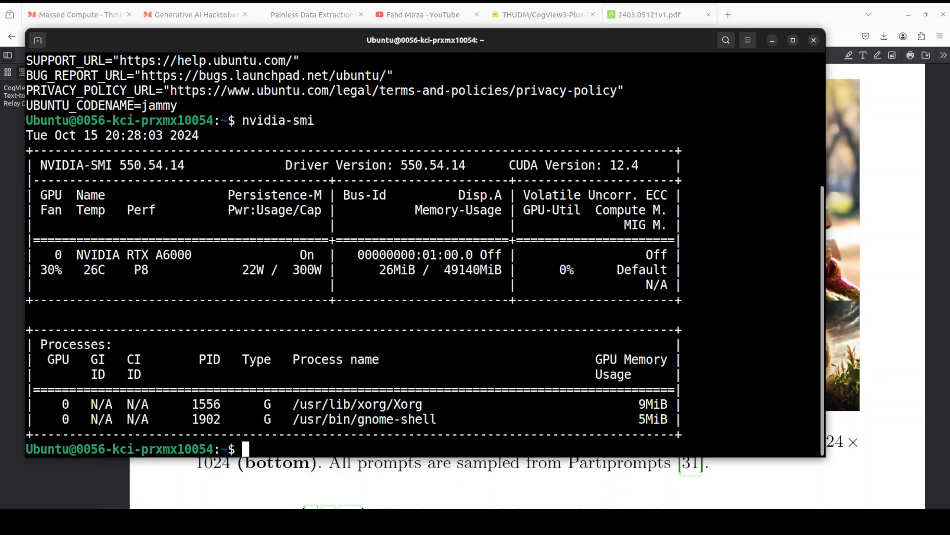
left_click(80, 15)
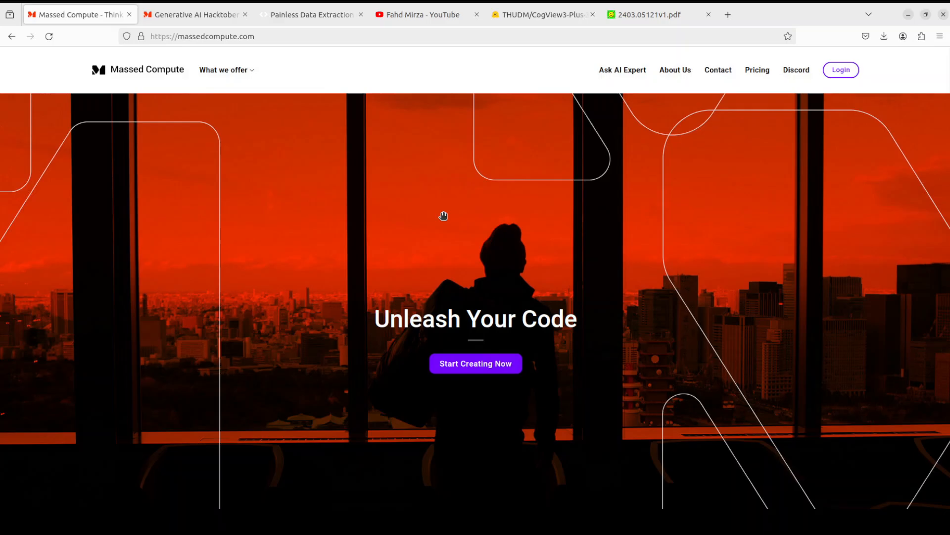
mouse_move(654, 358)
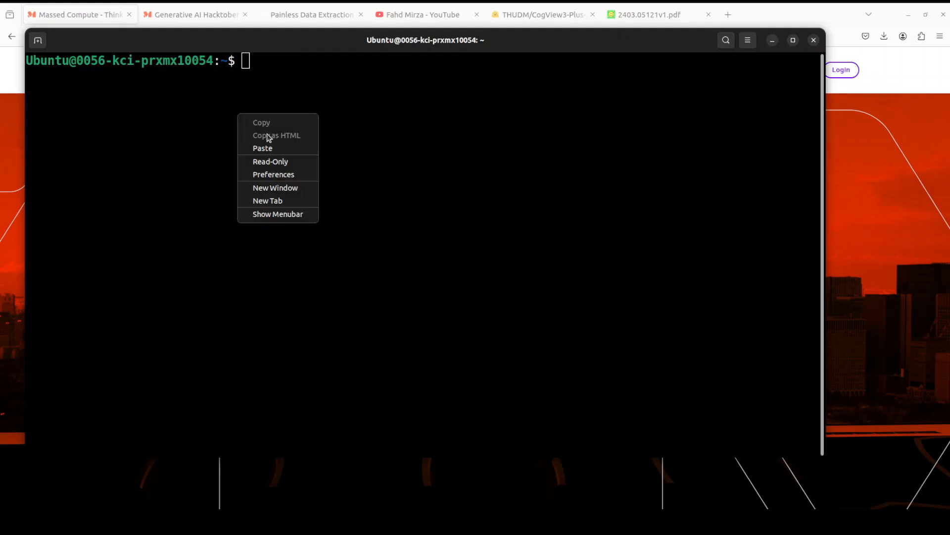
Paste and run the command creating and activating the Python 3.11 conda environment 'ai'
left_click(262, 148)
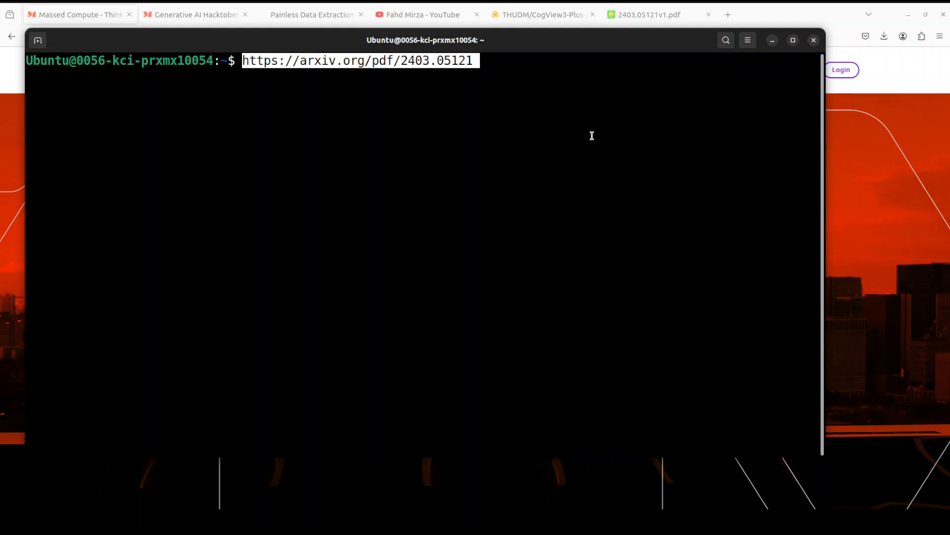
right_click(342, 122)
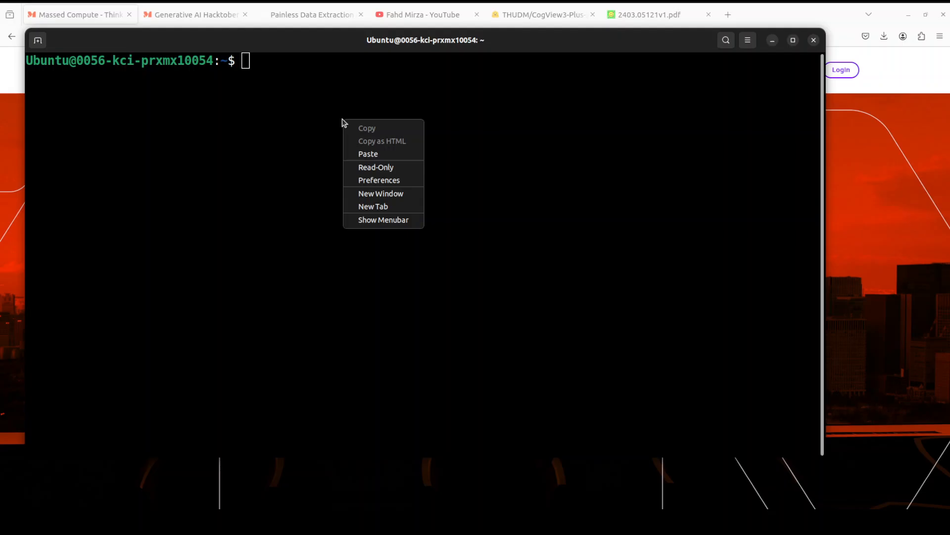
left_click(367, 154)
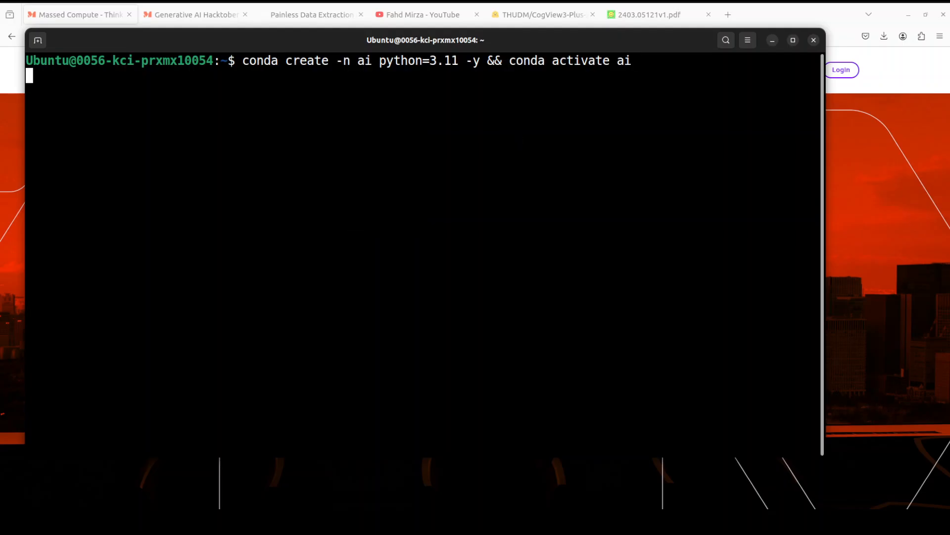
key("Return")
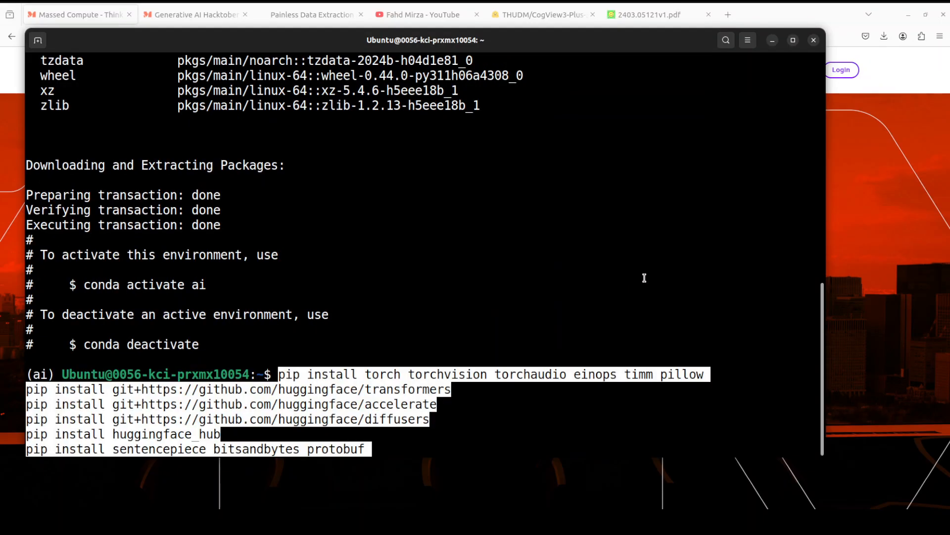
mouse_move(687, 280)
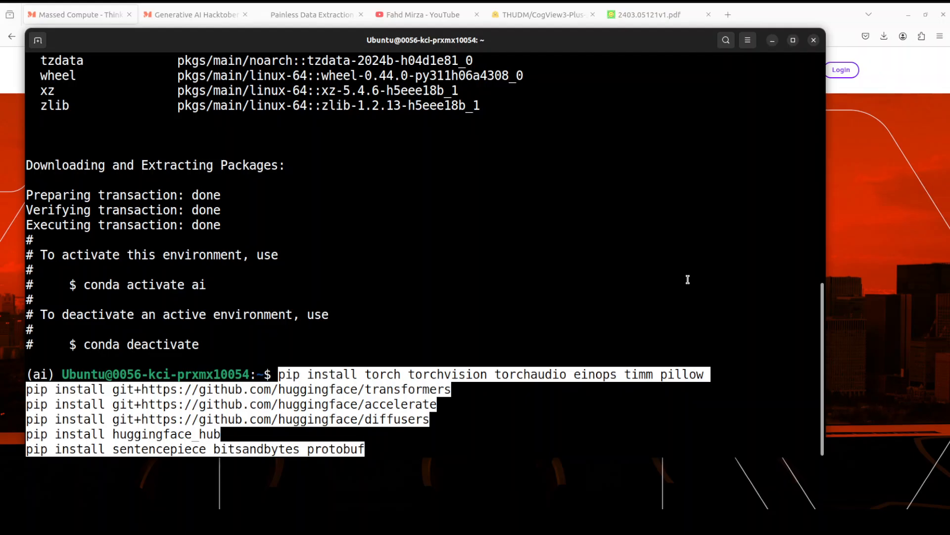
Run the pip installs of torch, transformers, diffusers and bitsandbytes, then paste the next command
key("Return")
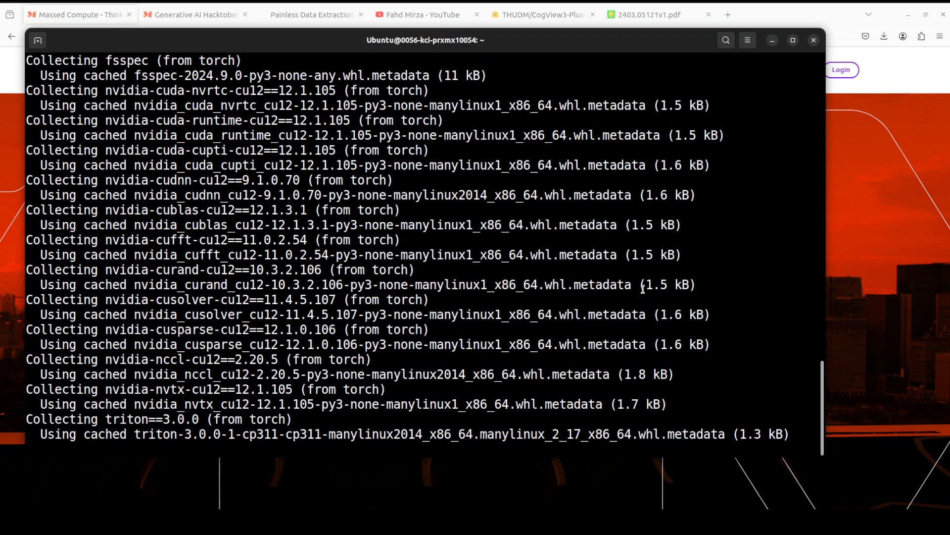
scroll("down", 3)
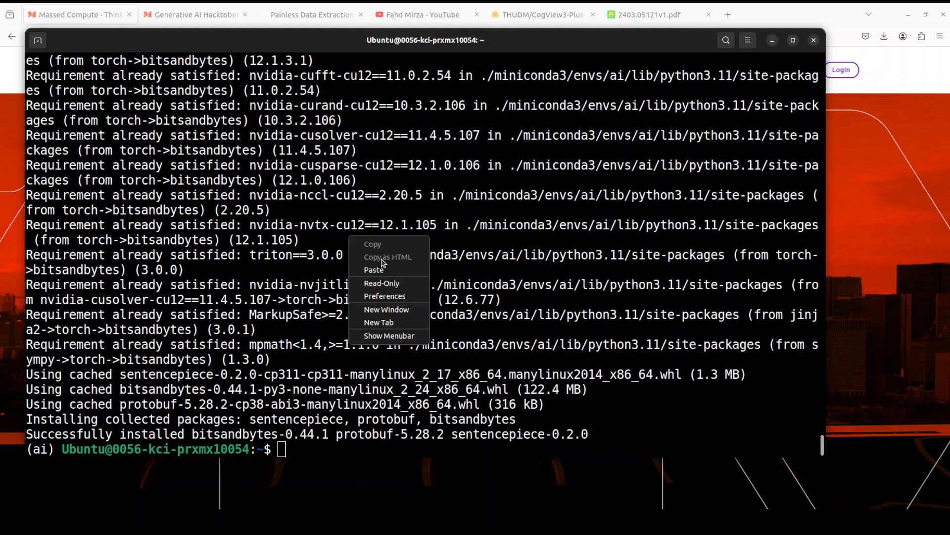
left_click(374, 269)
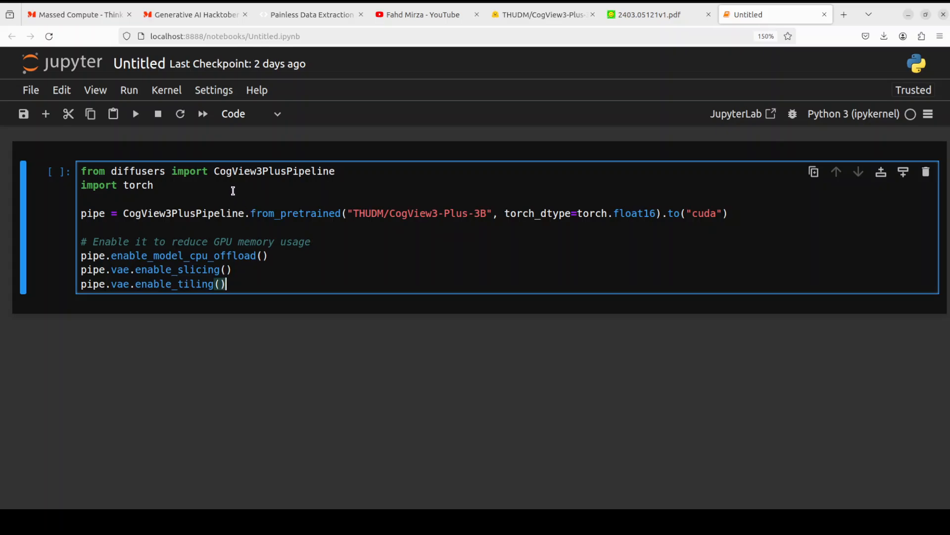
mouse_move(390, 258)
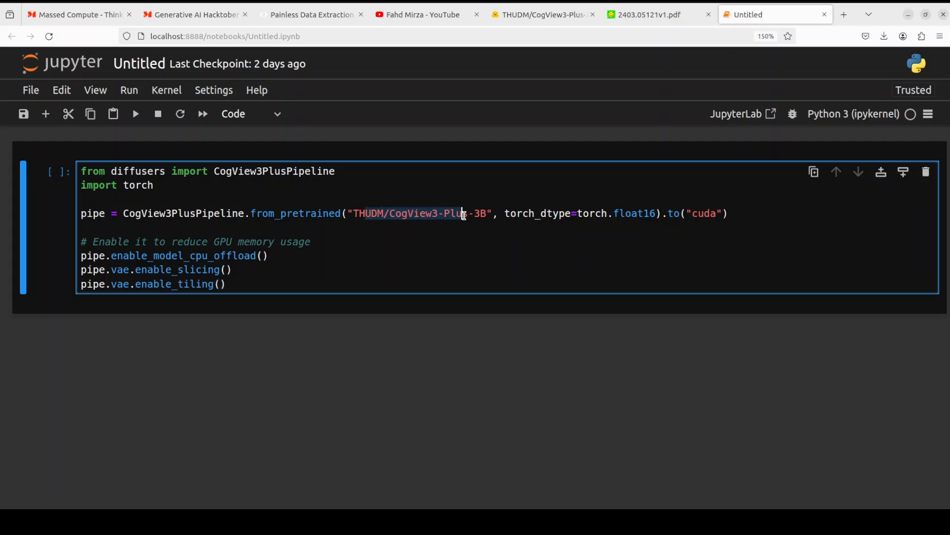
mouse_move(719, 248)
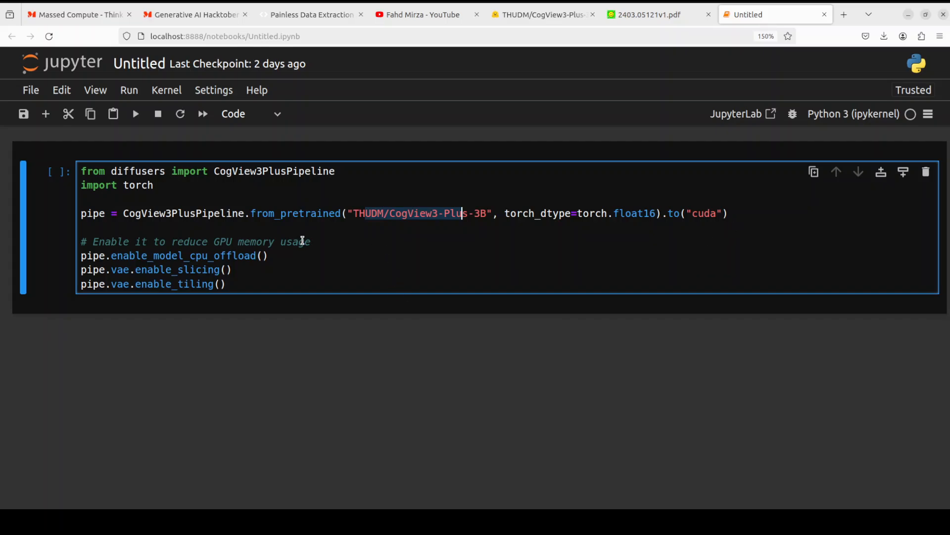
mouse_move(399, 366)
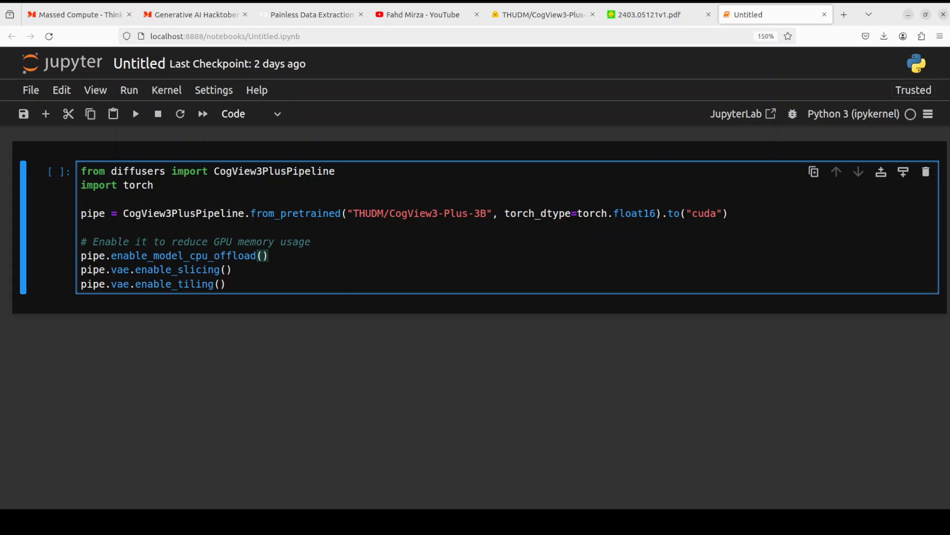
Run the CogView3PlusPipeline loading cell so the model shards start downloading
left_click(266, 256)
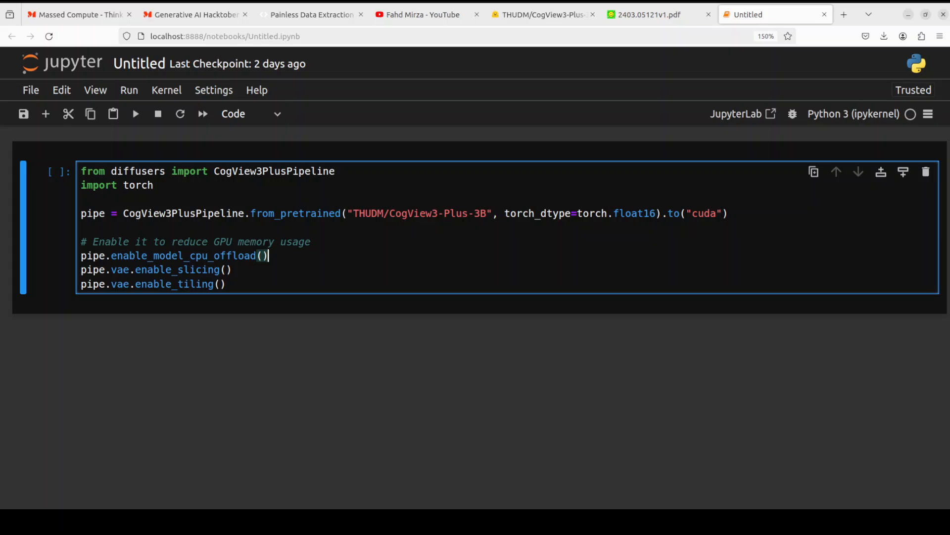
left_click(135, 113)
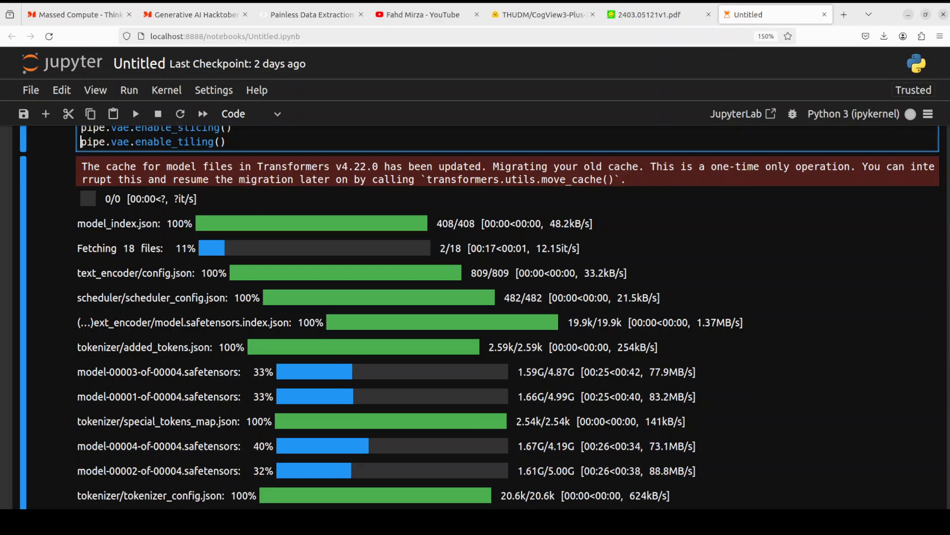
scroll("up", 3)
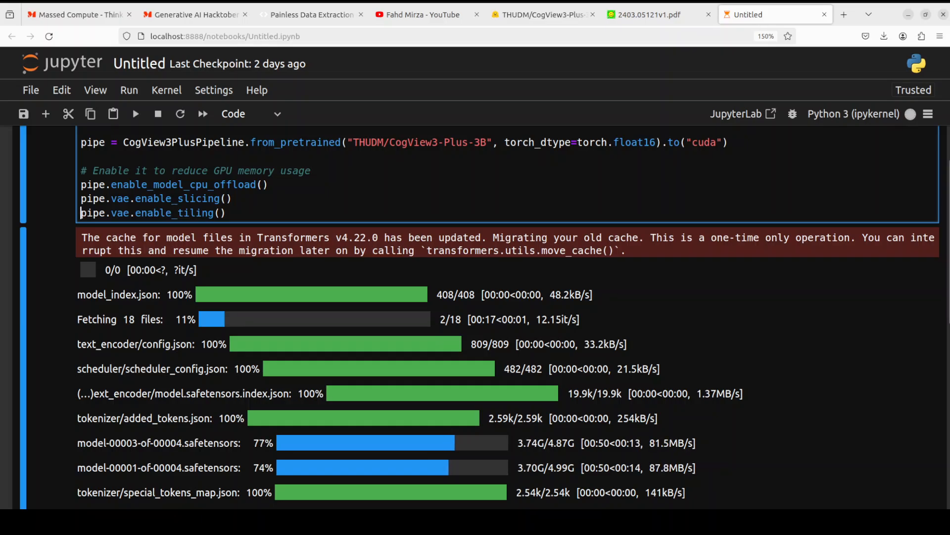
Search Fahd Mirza's YouTube channel for 'latent' to list the latent space videos
left_click(424, 14)
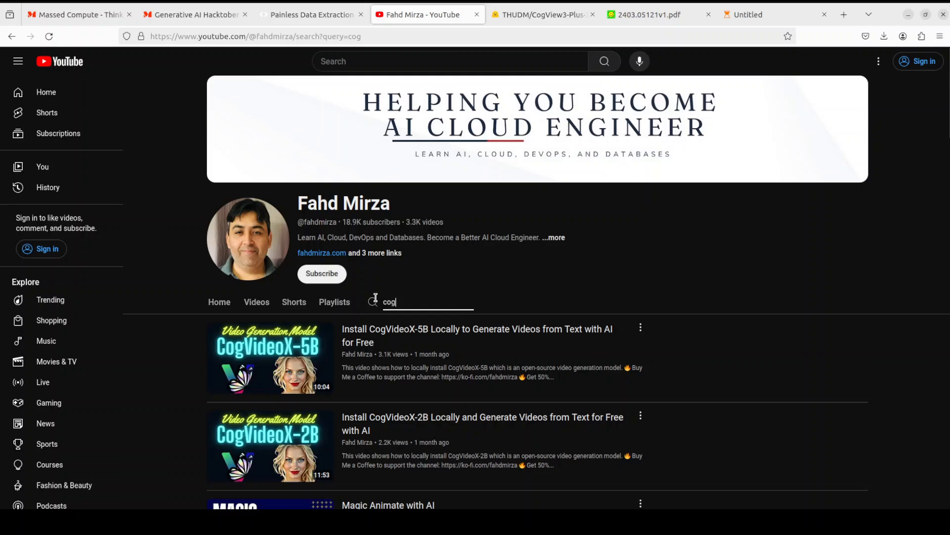
type("latent")
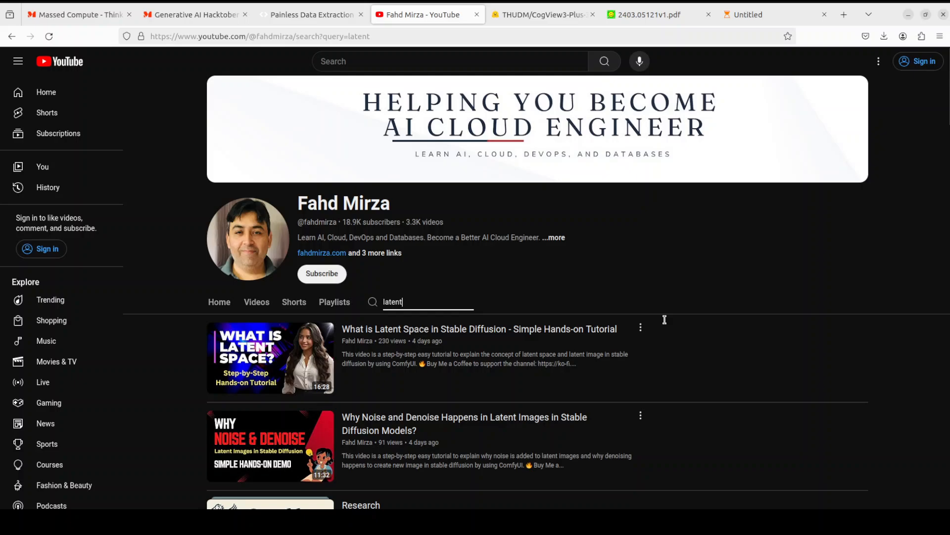
mouse_move(484, 392)
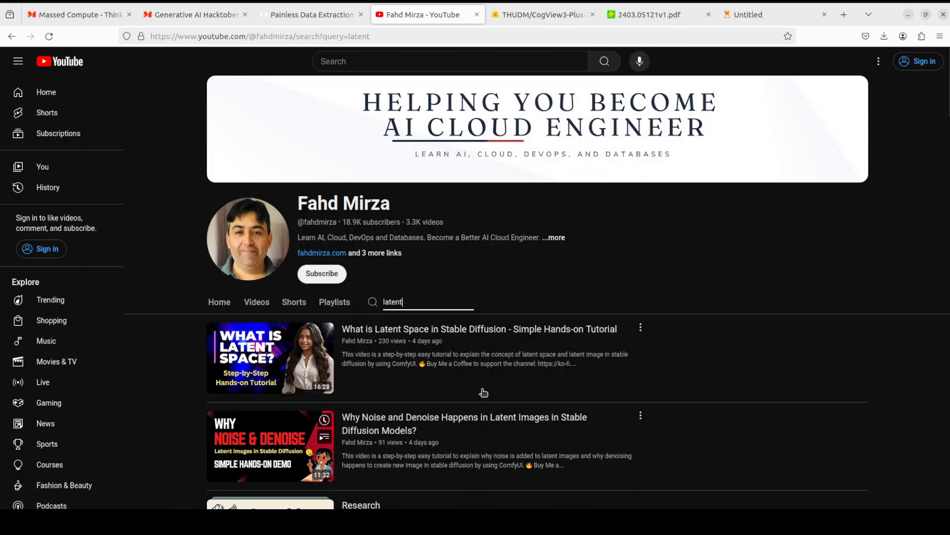
mouse_move(732, 368)
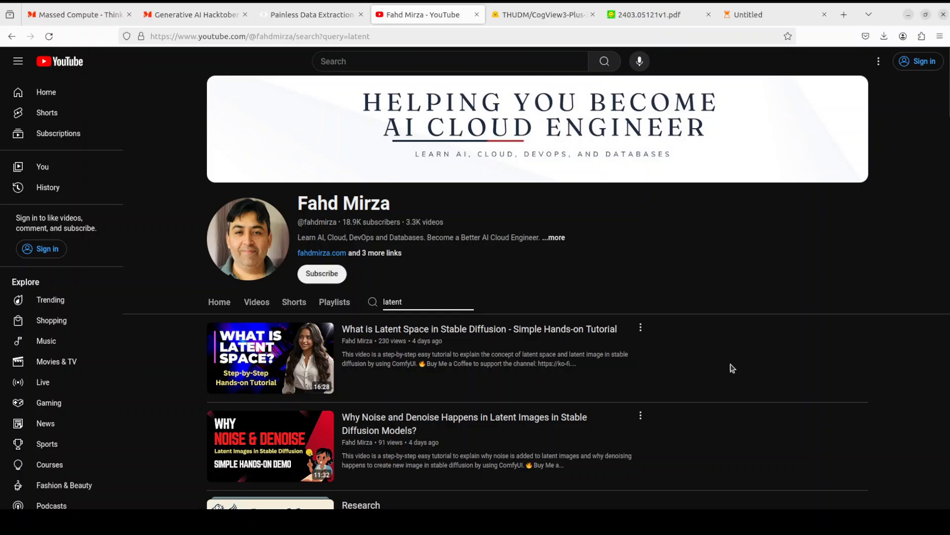
mouse_move(558, 430)
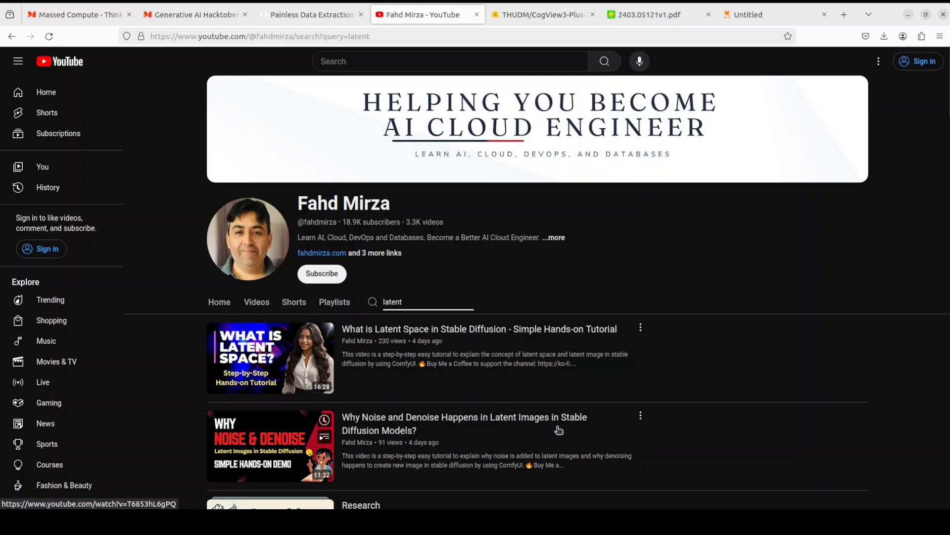
mouse_move(441, 435)
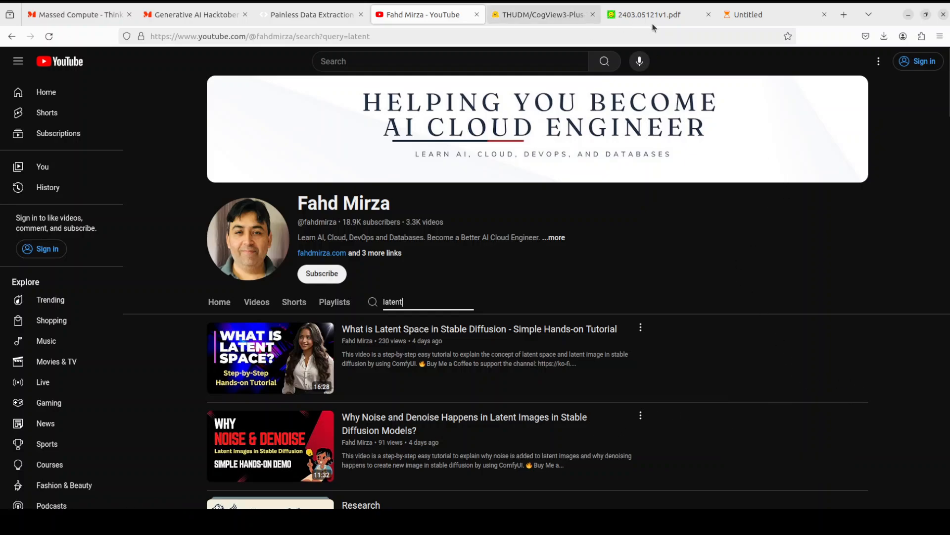
Scroll past the finished pipeline download to the new cell holding the cherry red sports car generation code
left_click(748, 14)
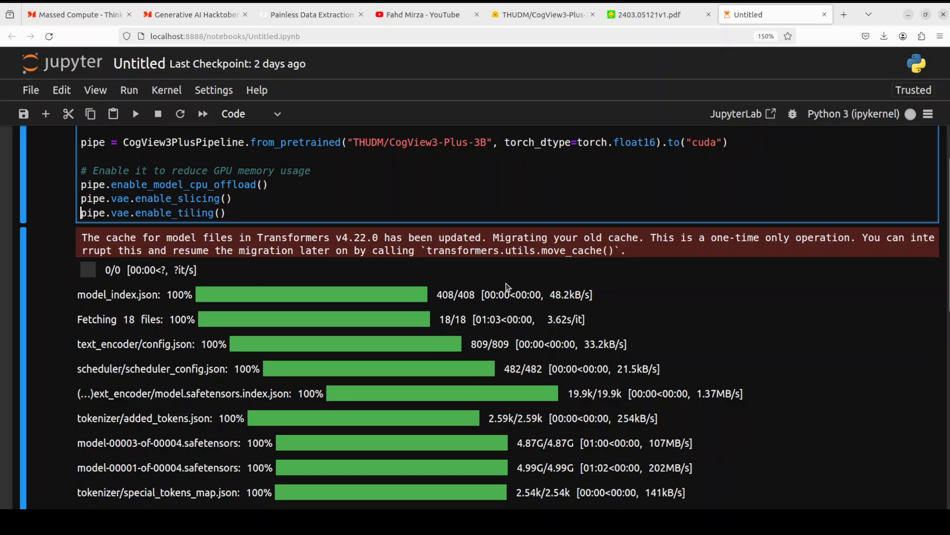
scroll("down", 3)
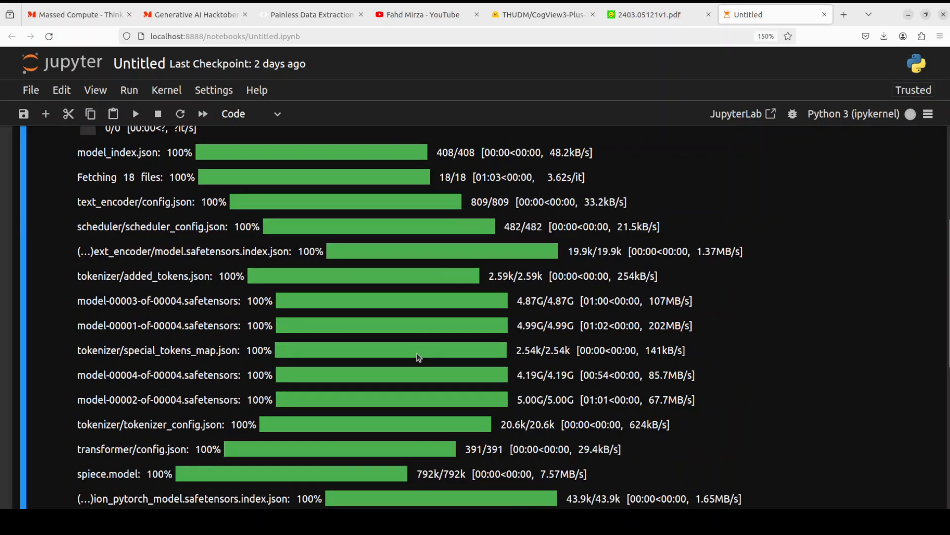
scroll("up", 3)
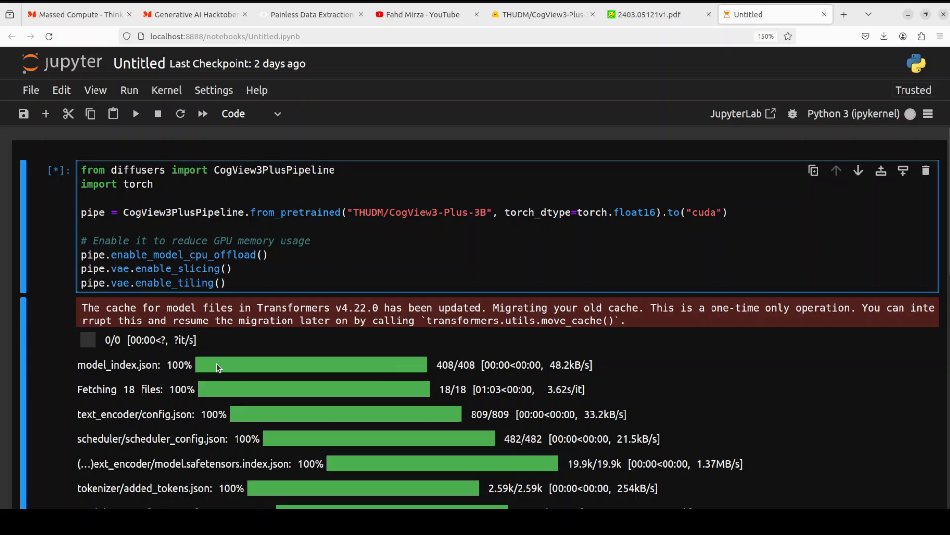
scroll("down", 3)
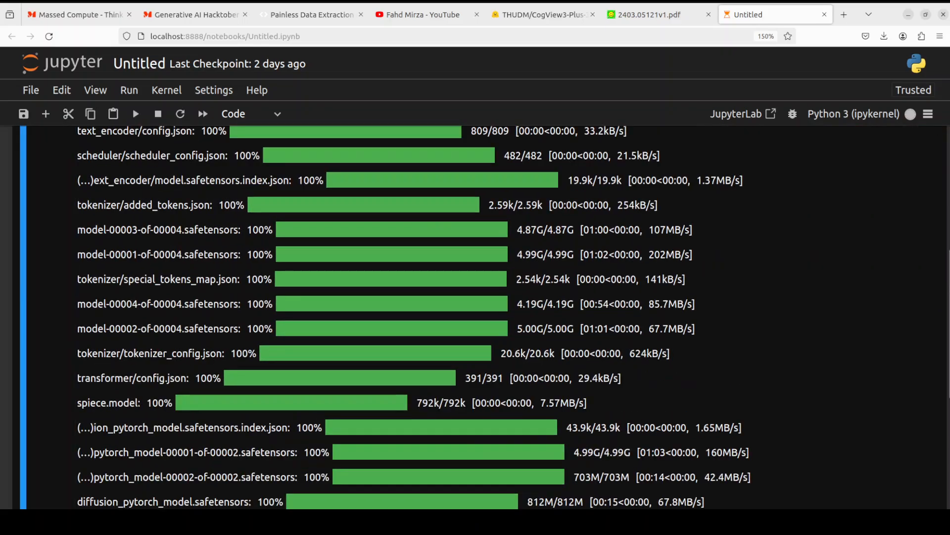
scroll("down", 3)
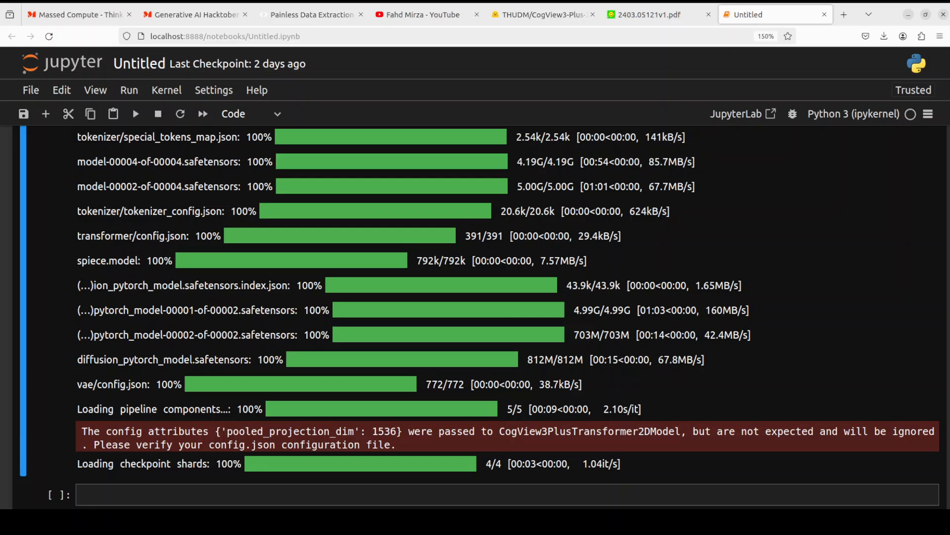
scroll("down", 3)
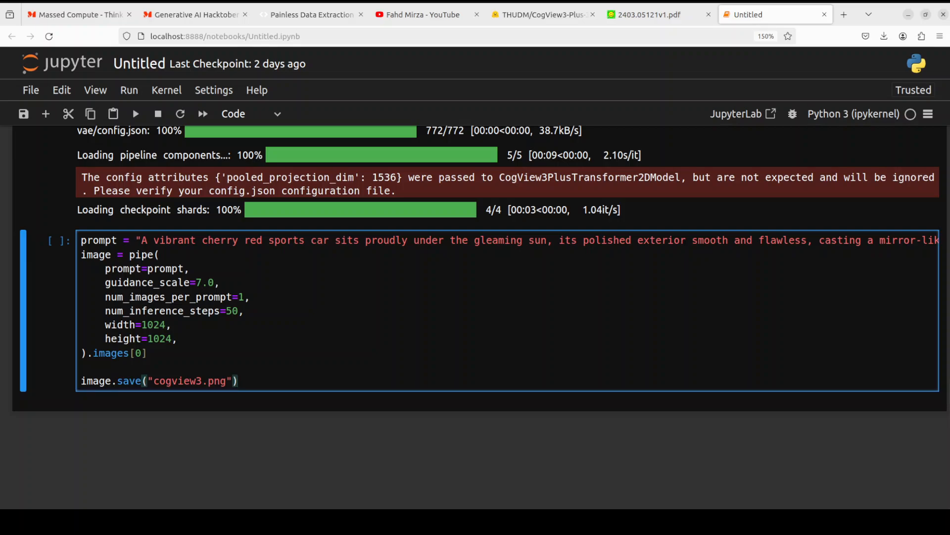
Run the 1024×1024 generation cell to display the red sports car image inline
left_click(136, 113)
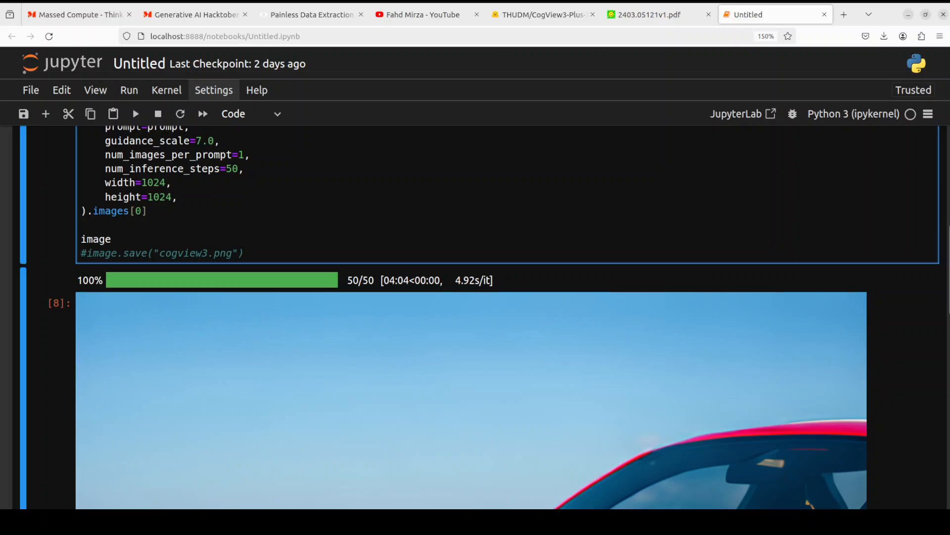
scroll("down", 3)
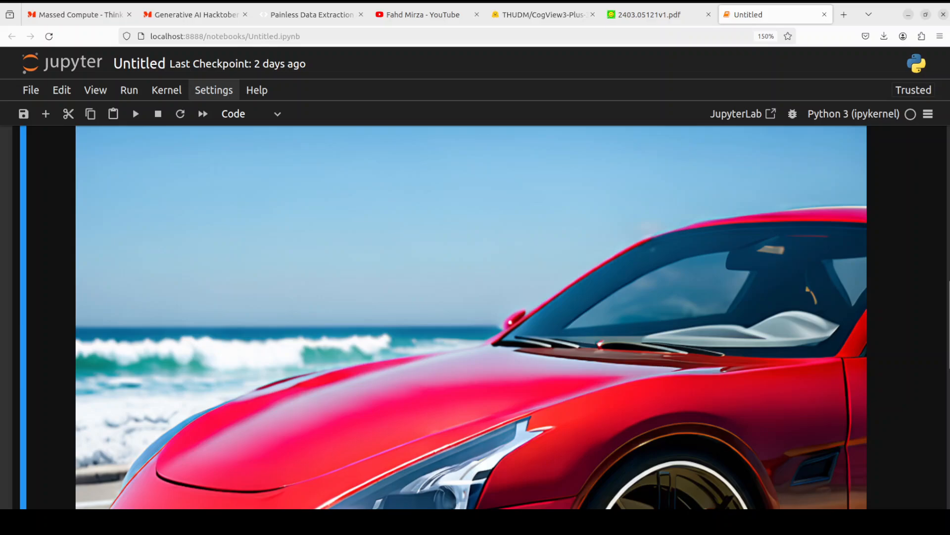
scroll("down", 3)
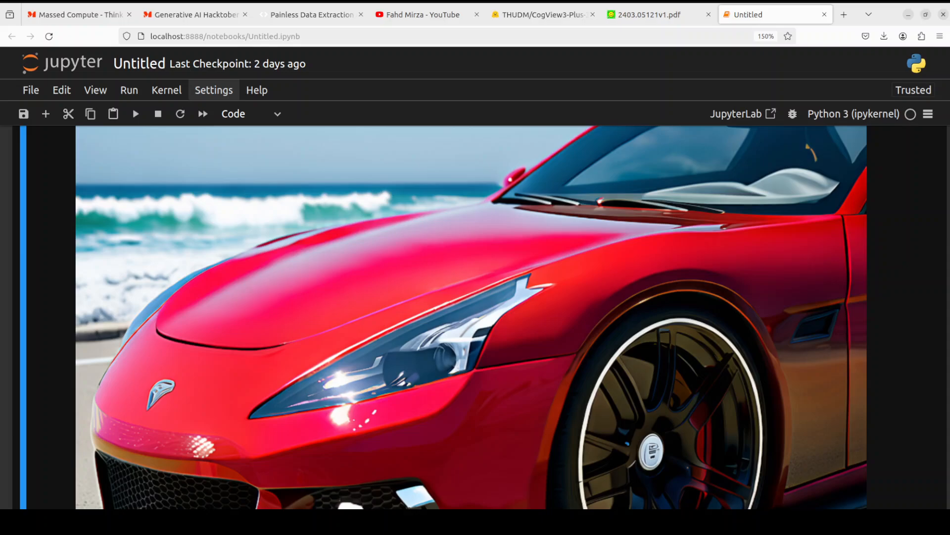
scroll("down", 3)
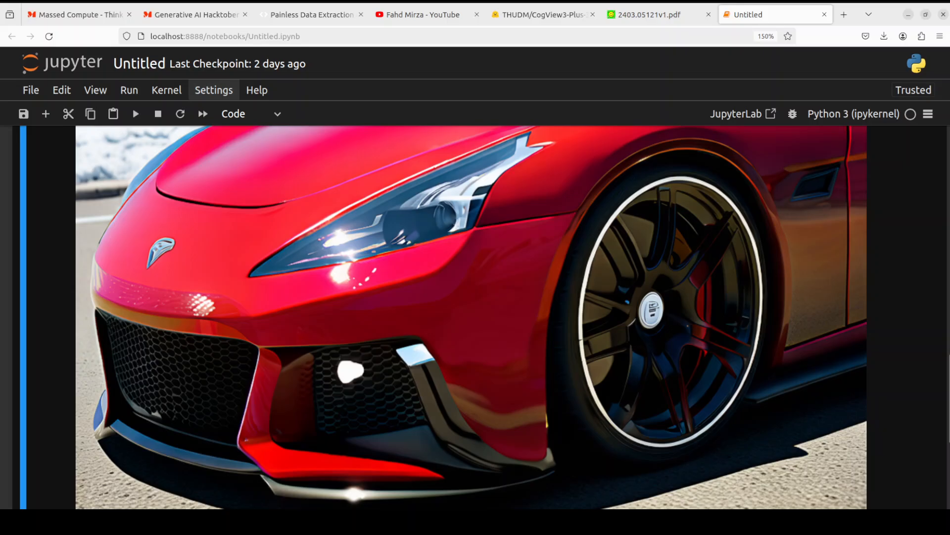
scroll("down", 3)
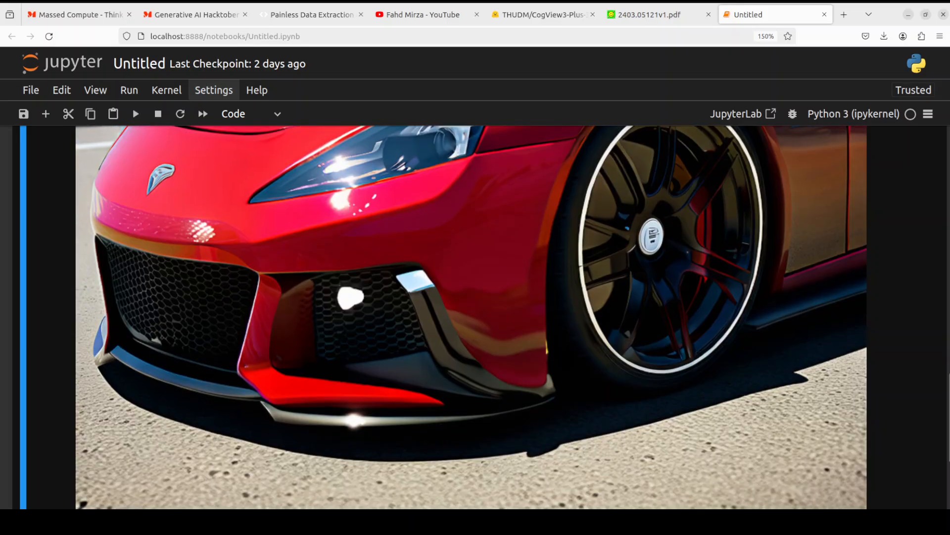
scroll("down", 3)
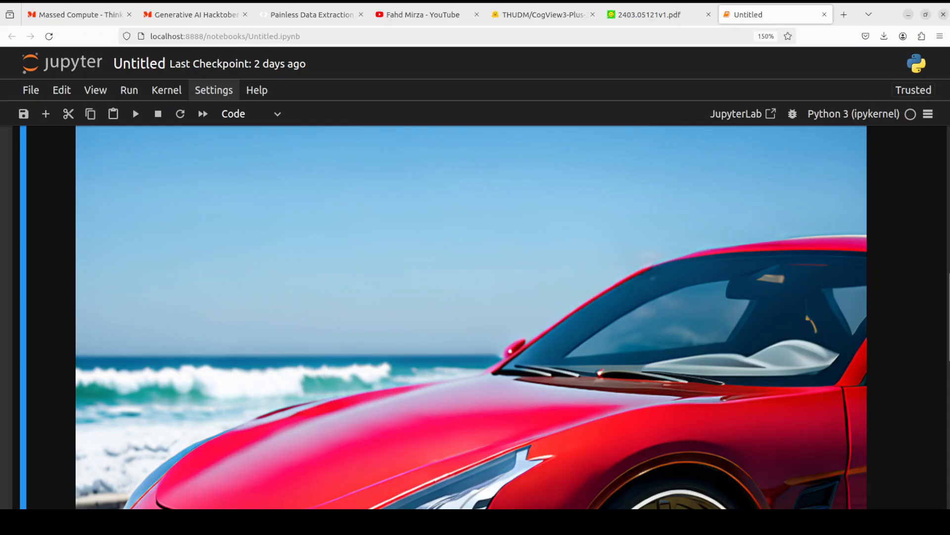
scroll("down", 3)
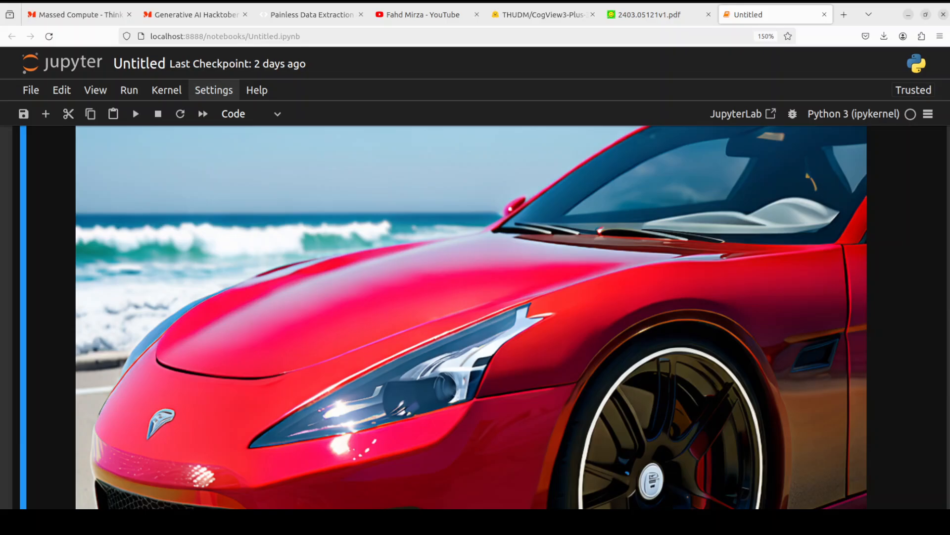
scroll("up", 3)
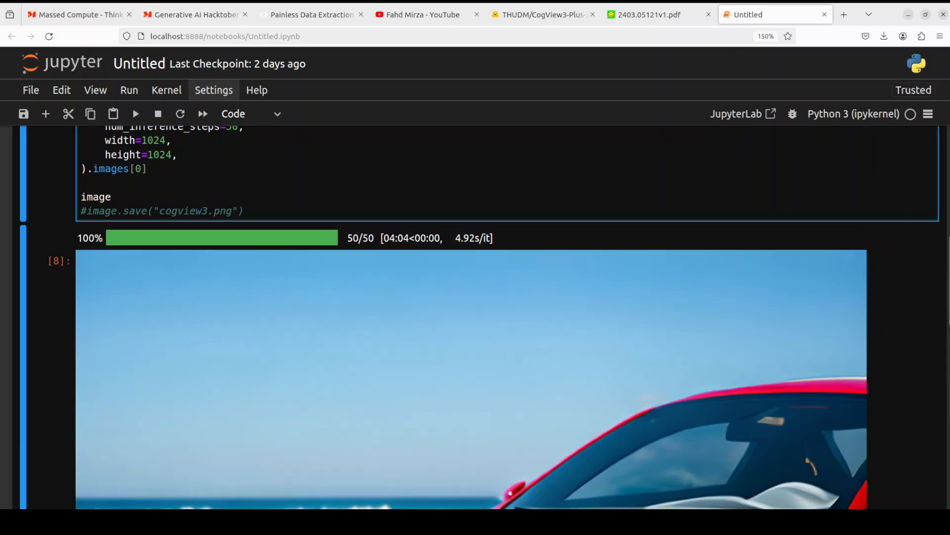
scroll("up", 3)
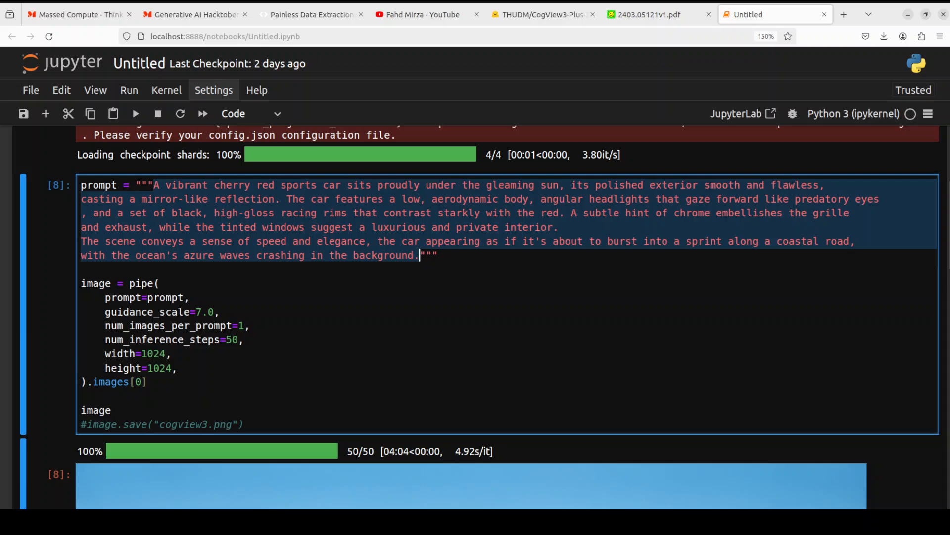
scroll("up", 3)
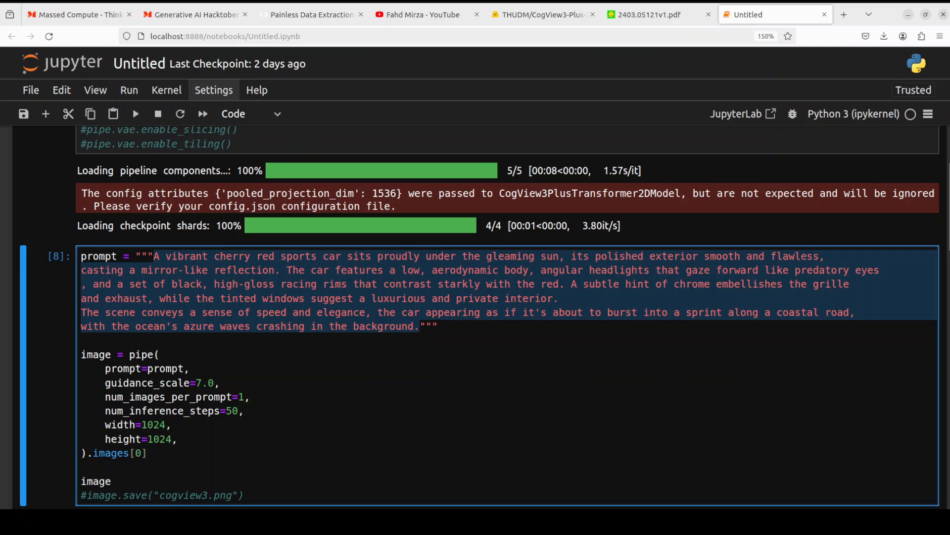
Select the sports car prompt string to replace it with the Budapest Matthias Church description
left_click(417, 325)
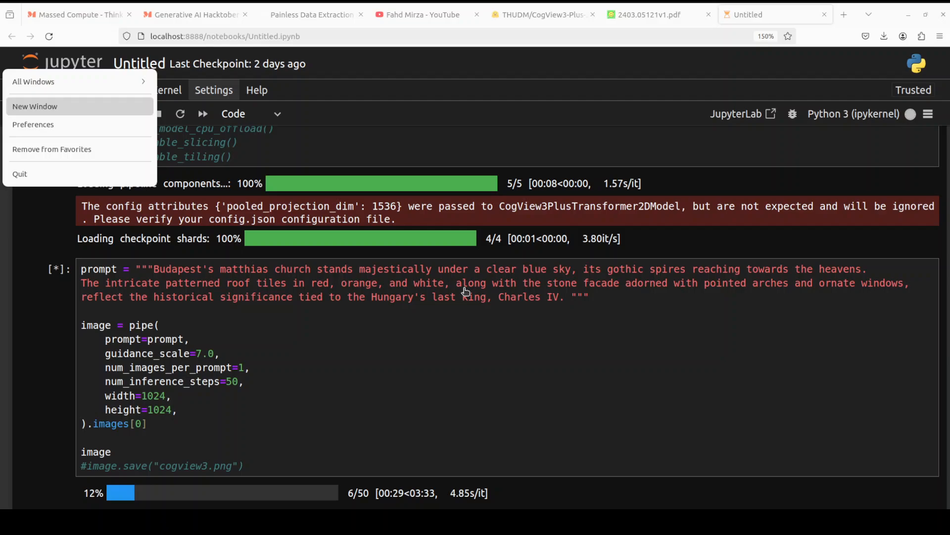
Check GPU memory with nvidia-smi (RTX A6000 at ~47 GB), then close the terminal
left_click(35, 106)
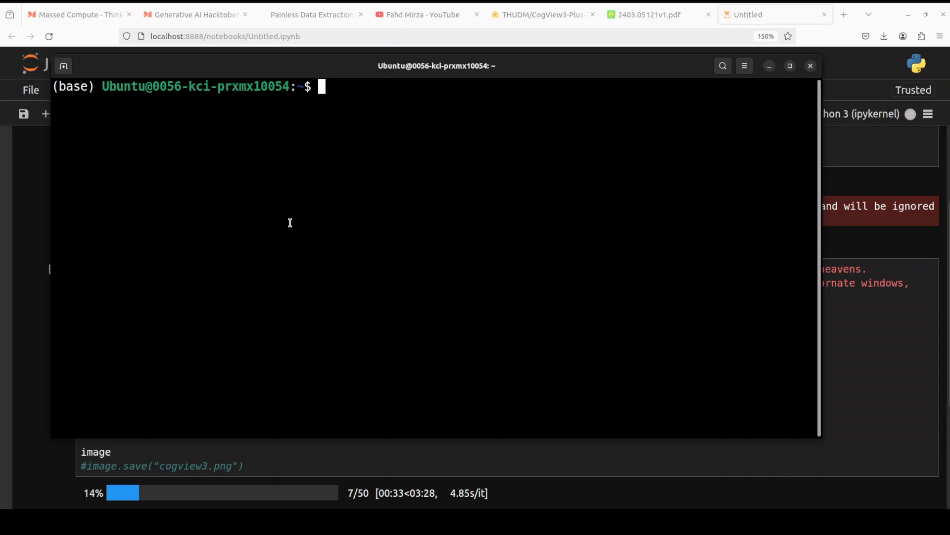
type("NVIDIA")
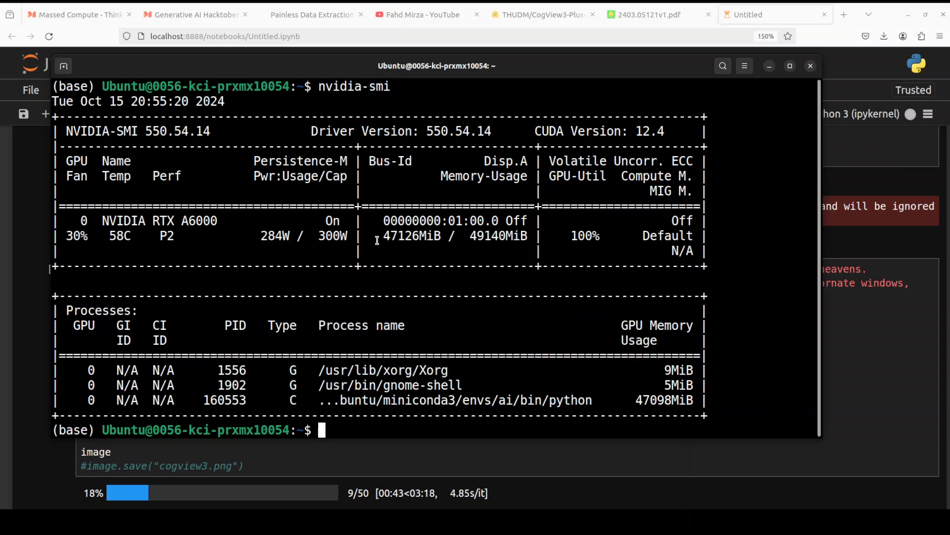
mouse_move(498, 236)
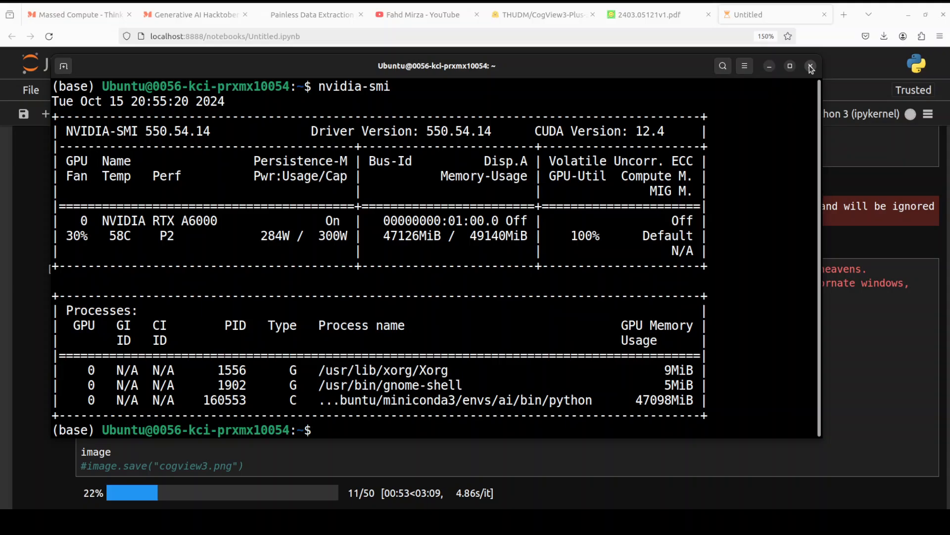
left_click(811, 66)
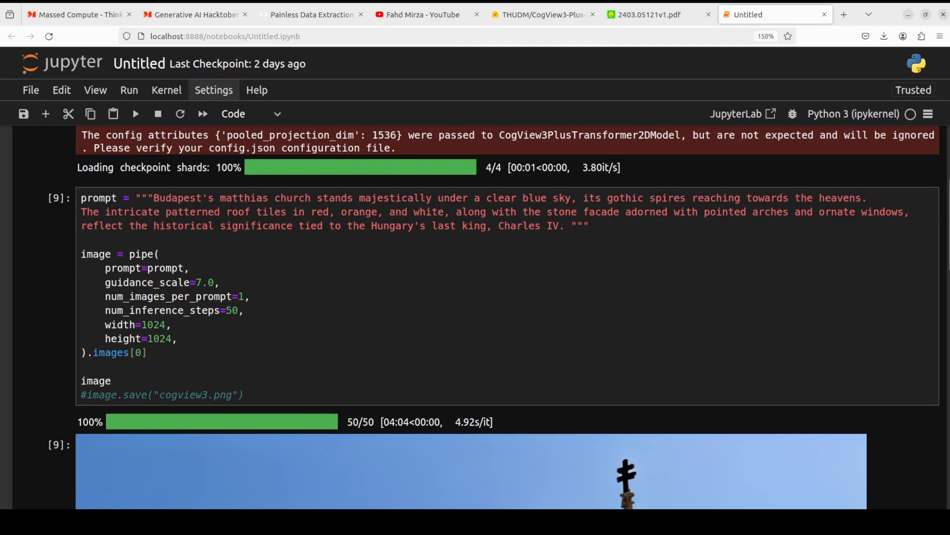
scroll("down", 3)
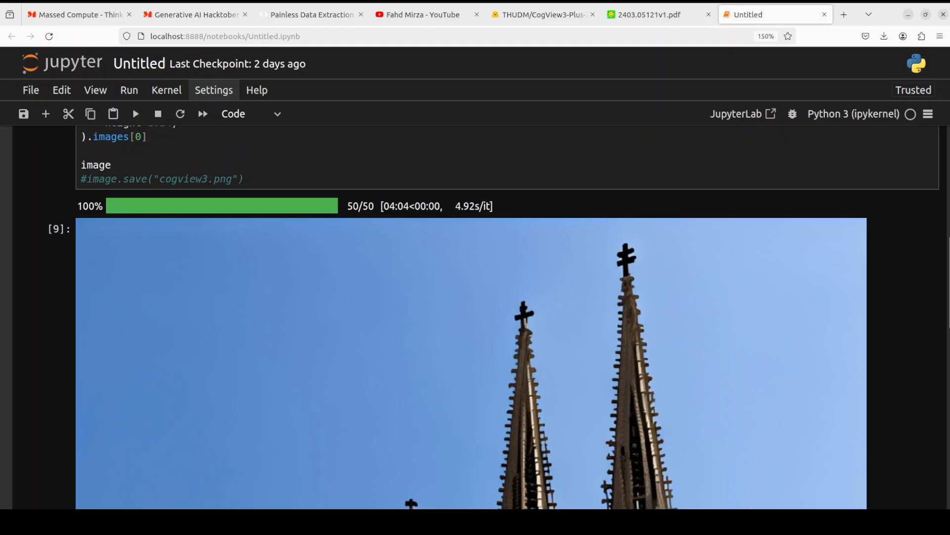
scroll("down", 3)
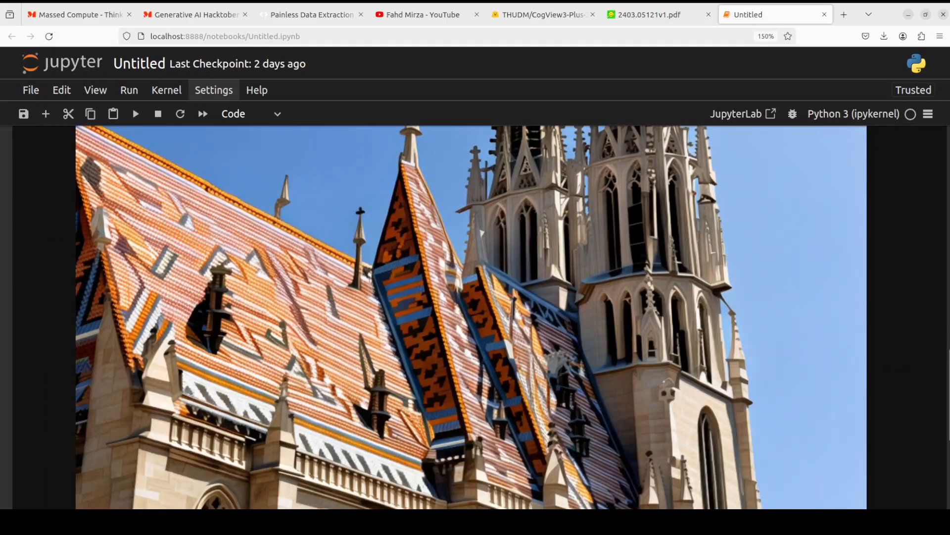
scroll("down", 3)
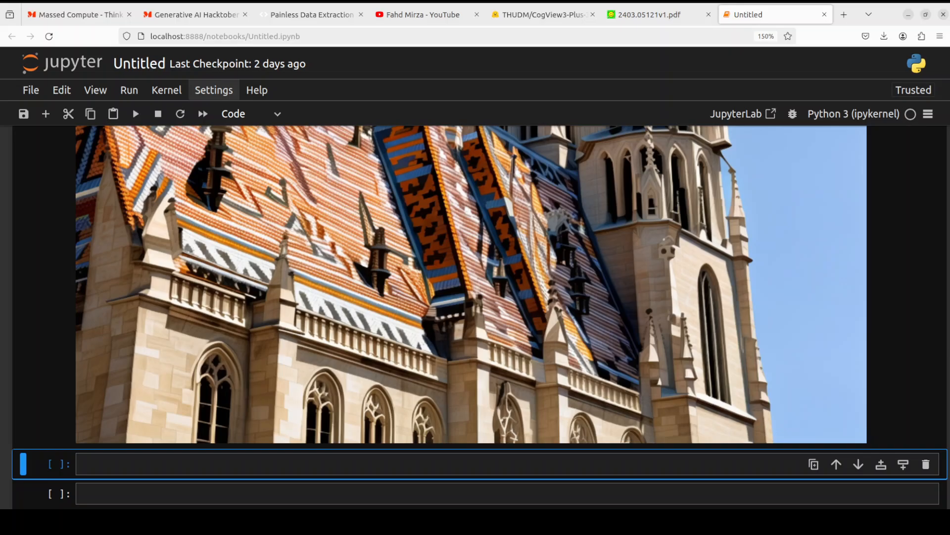
scroll("up", 3)
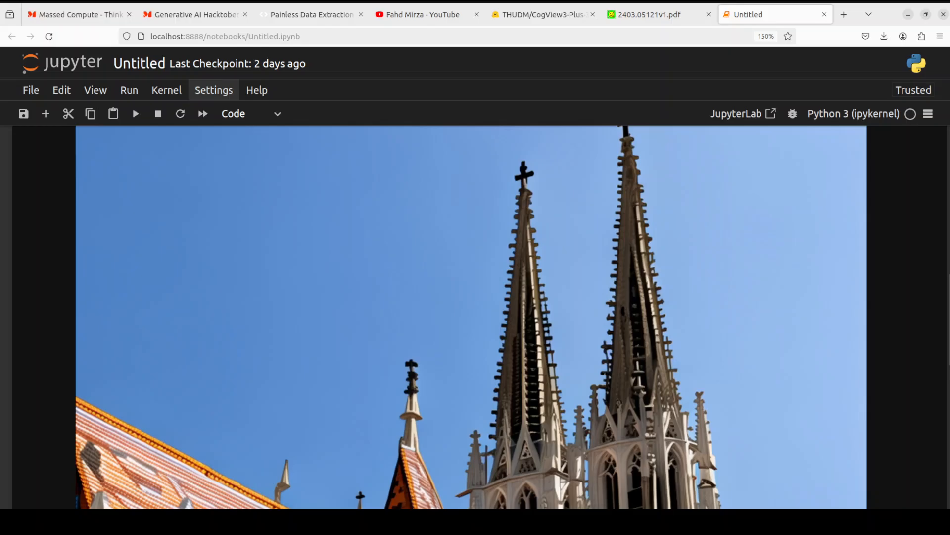
scroll("down", 3)
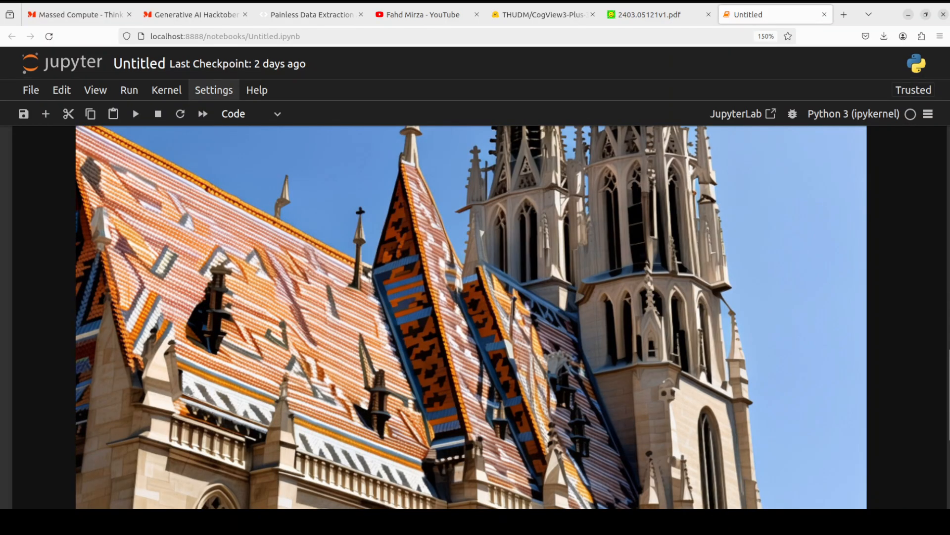
scroll("down", 3)
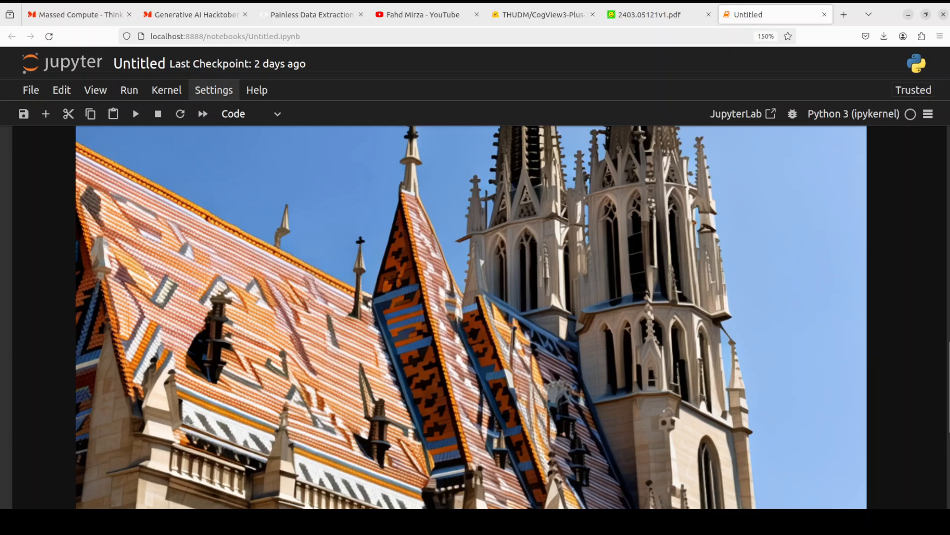
scroll("up", 3)
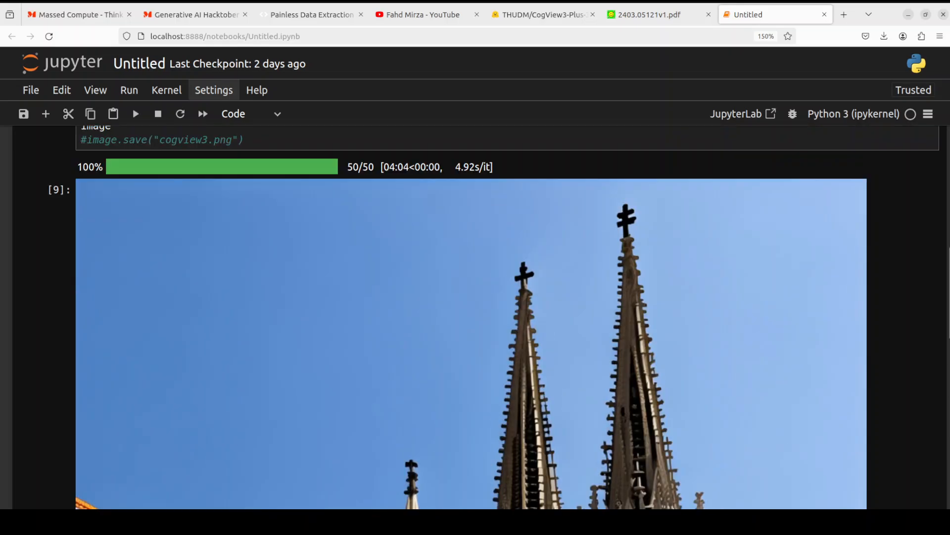
scroll("up", 3)
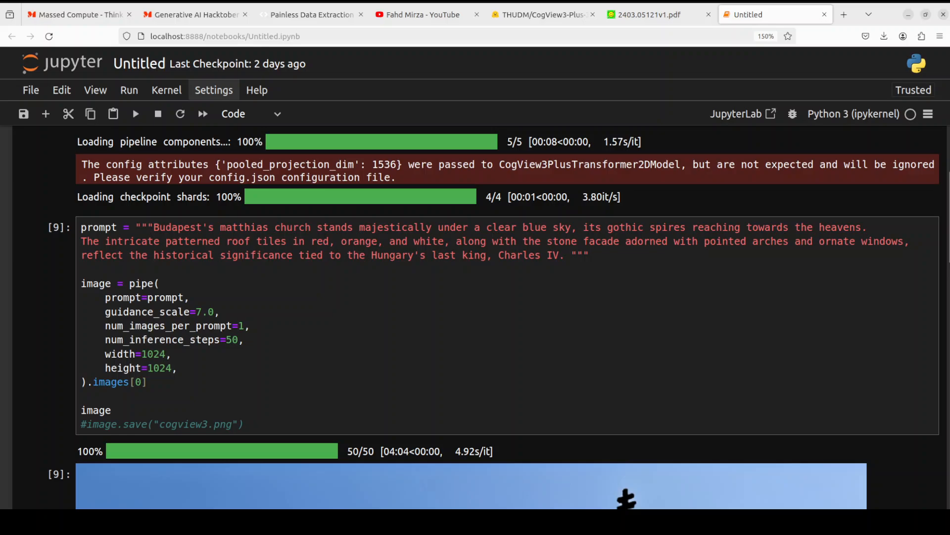
Replace the prompt with 'A photo of maple leaf made of water' and run the cell
left_click(501, 254)
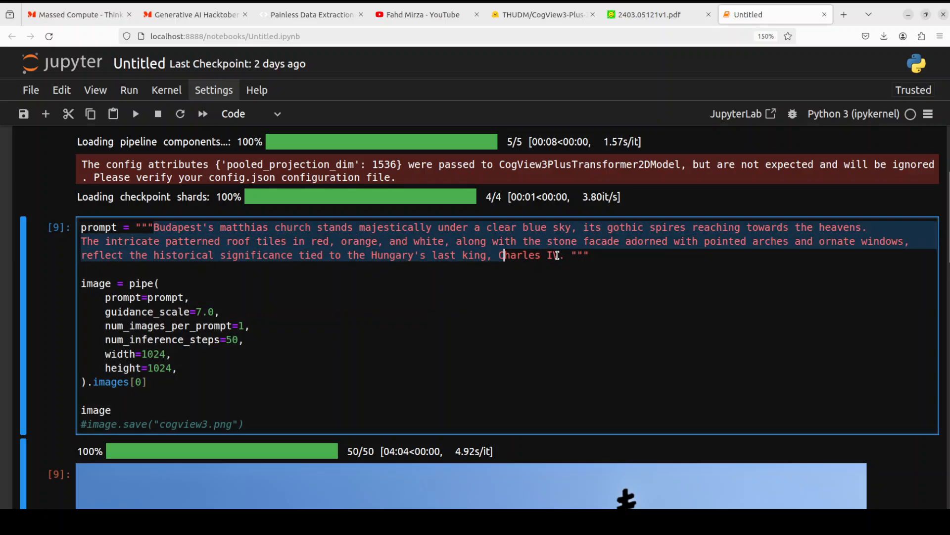
type("A photo of maple leaf made of water \"\"\"")
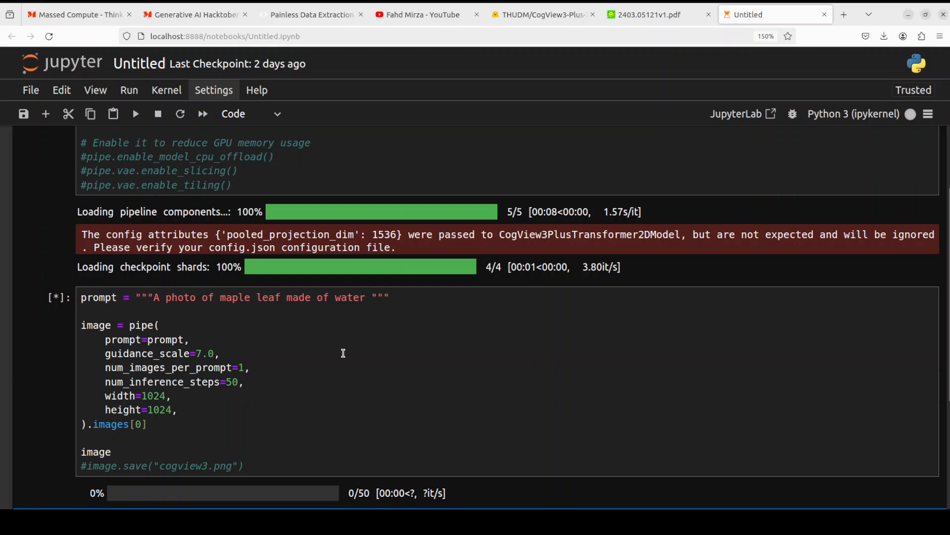
mouse_move(343, 331)
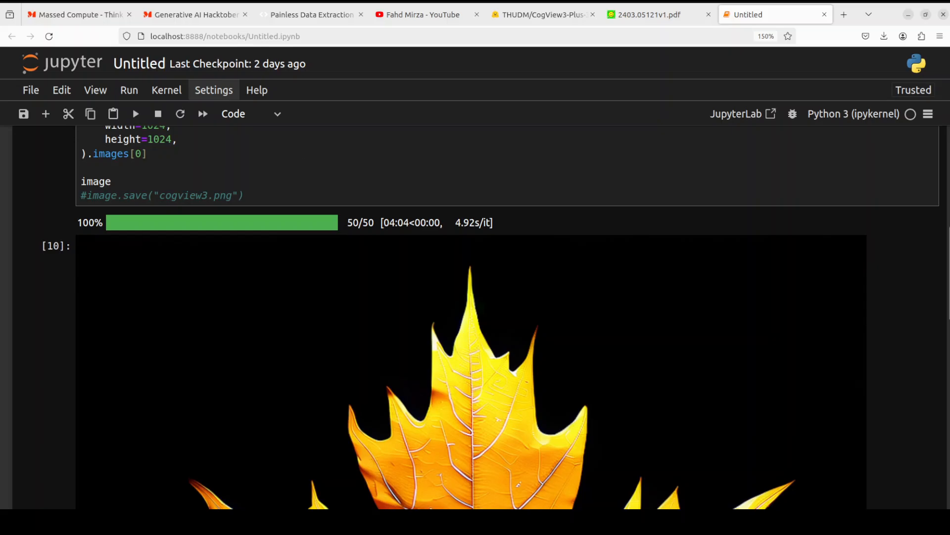
scroll("down", 3)
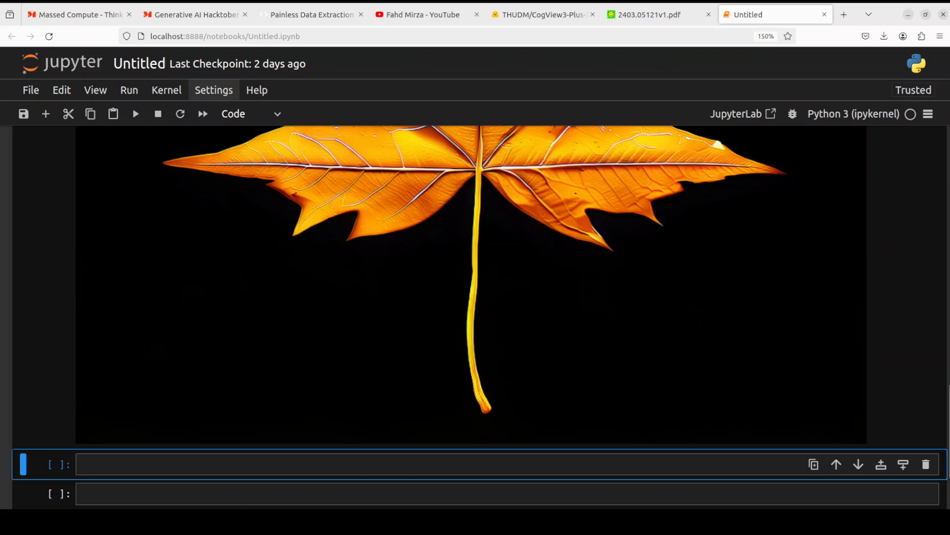
scroll("up", 3)
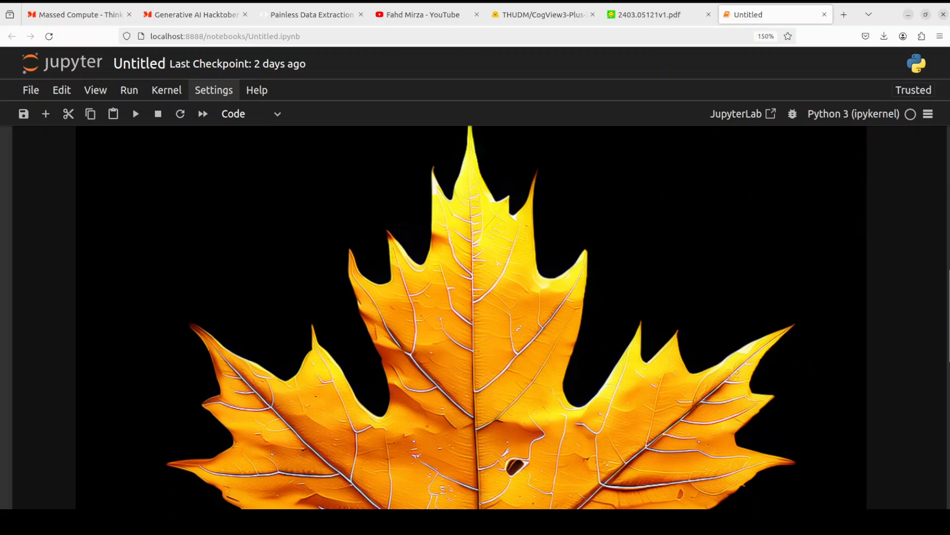
scroll("up", 3)
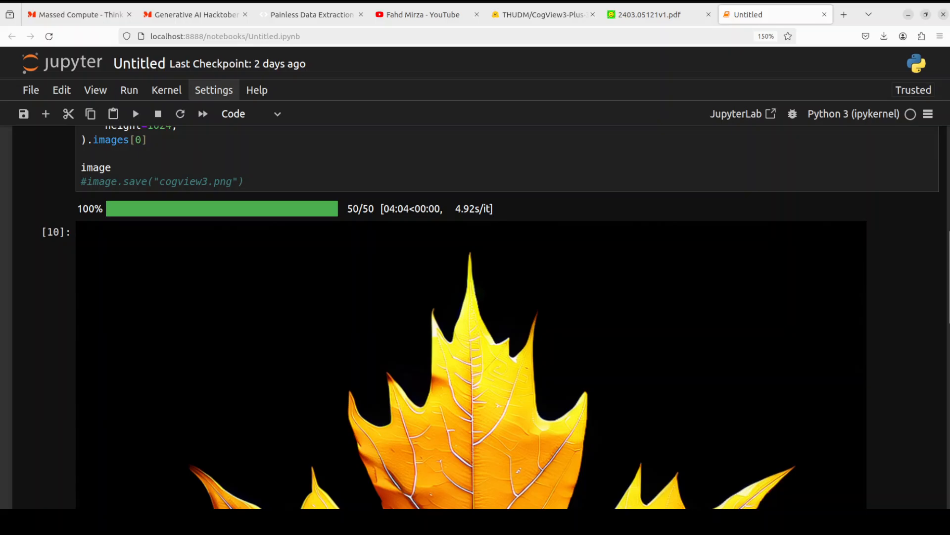
scroll("up", 3)
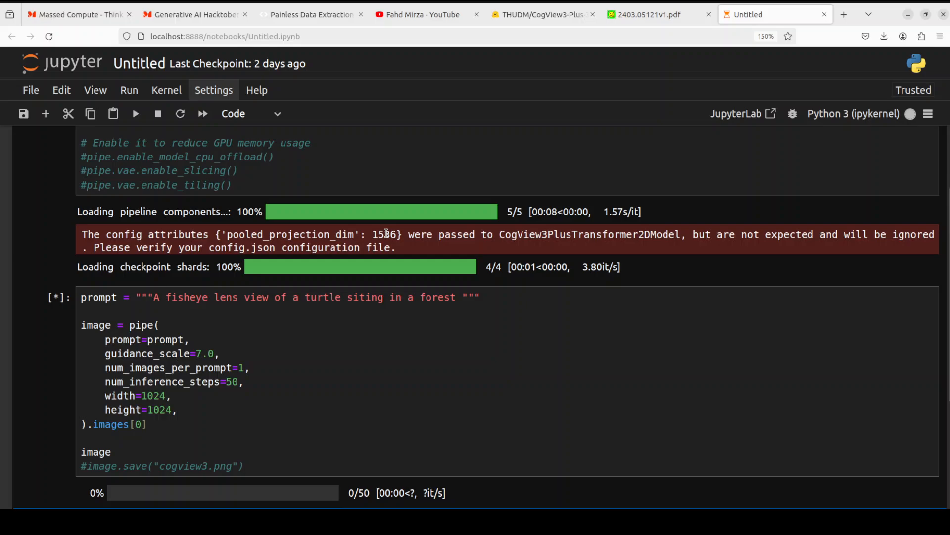
mouse_move(296, 322)
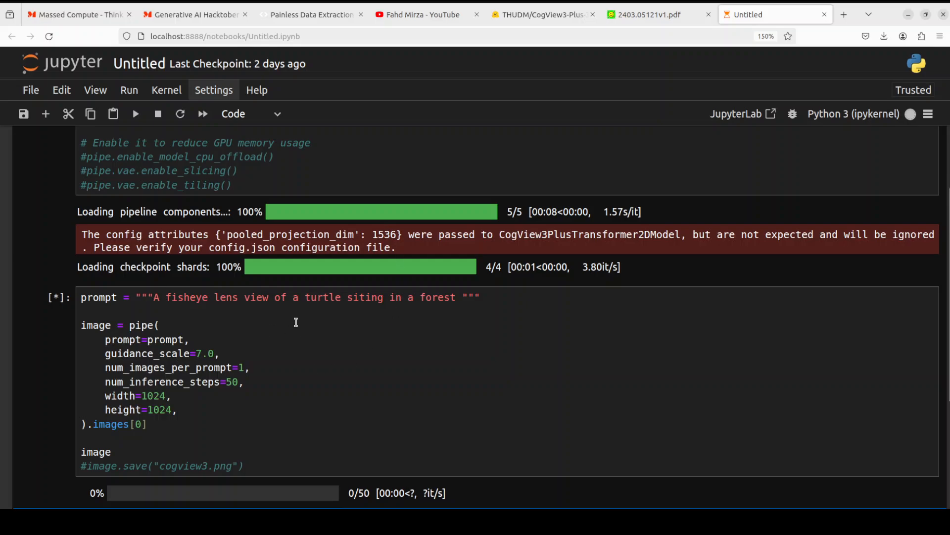
mouse_move(502, 313)
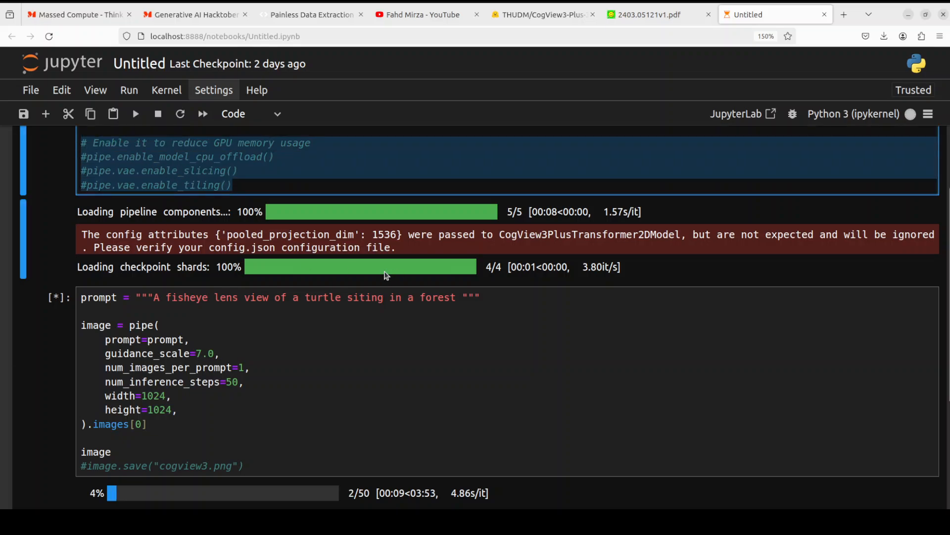
mouse_move(318, 395)
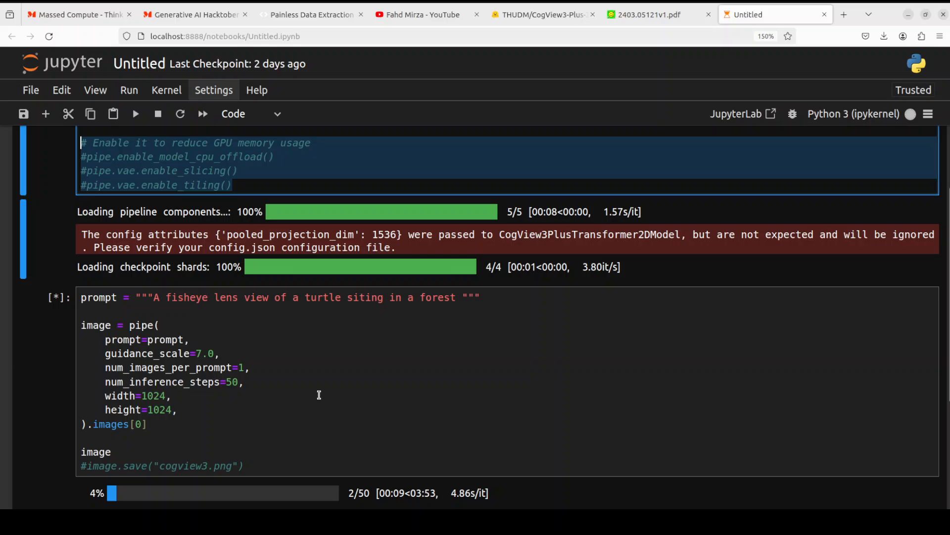
Scroll down to watch the fisheye turtle-in-forest generation progress
scroll("down", 3)
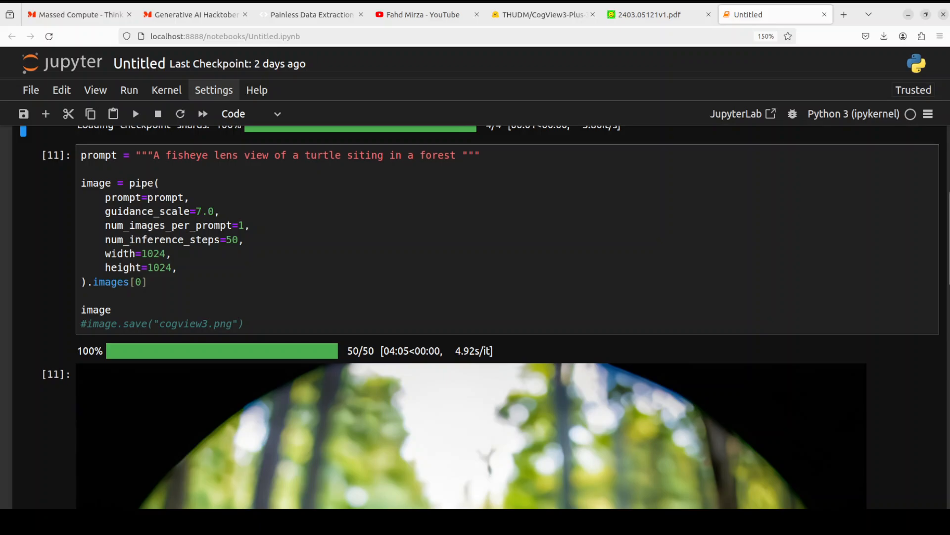
Scroll through the finished fisheye turtle image on forest leaf litter
scroll("down", 3)
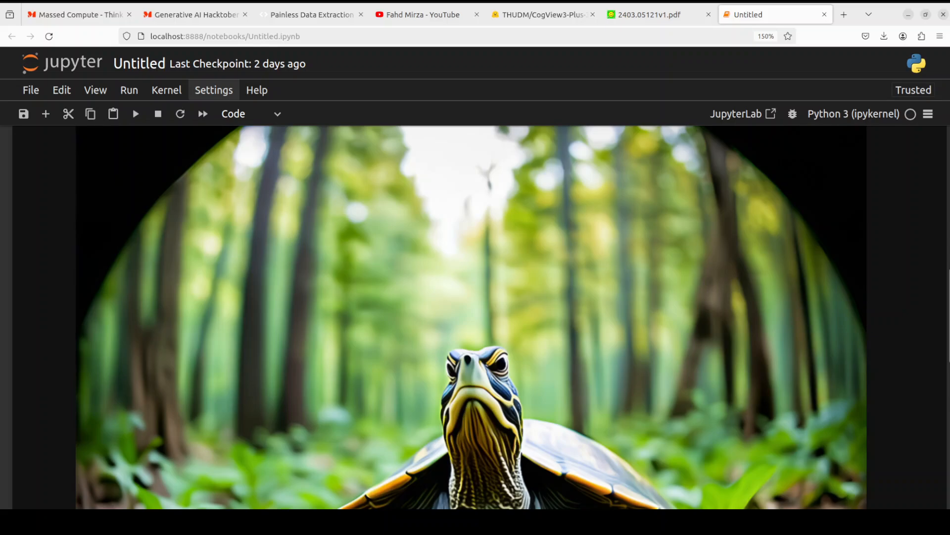
scroll("down", 3)
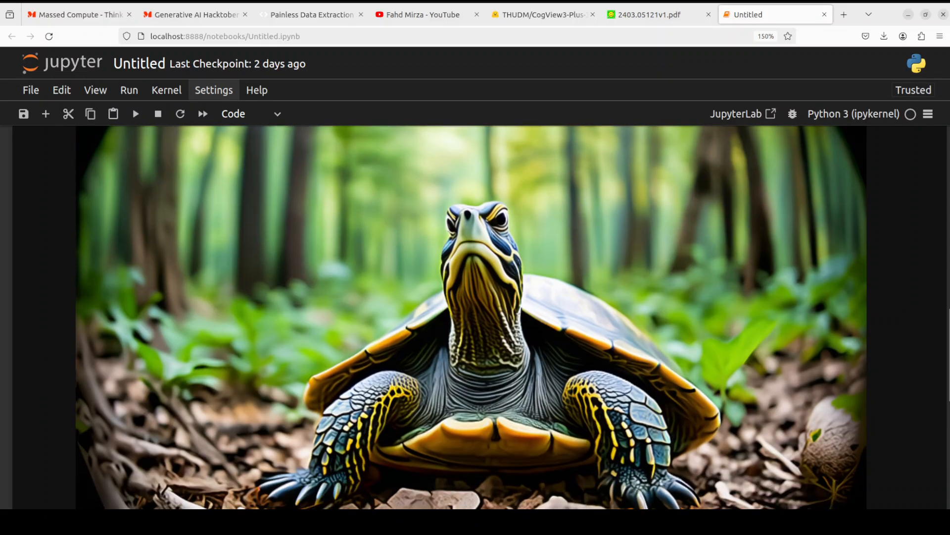
scroll("down", 3)
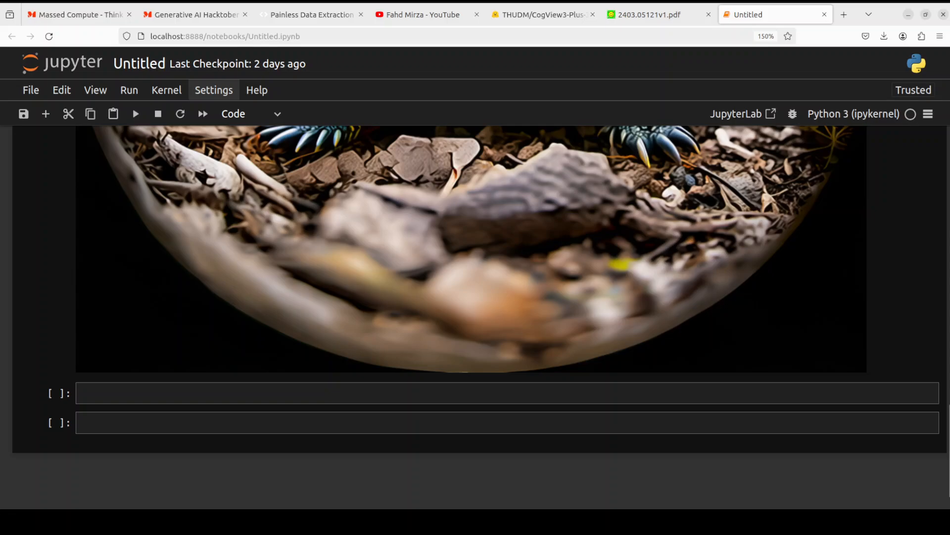
scroll("up", 3)
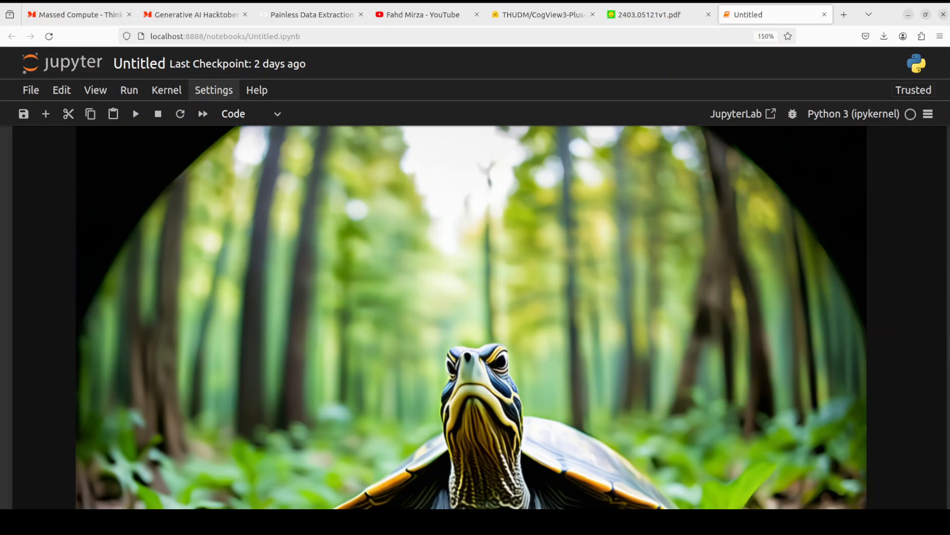
scroll("down", 3)
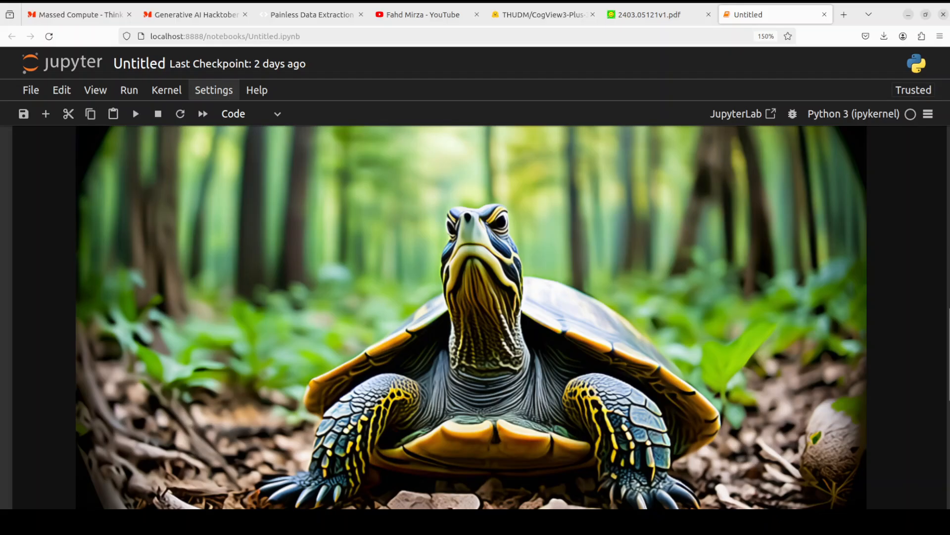
scroll("down", 3)
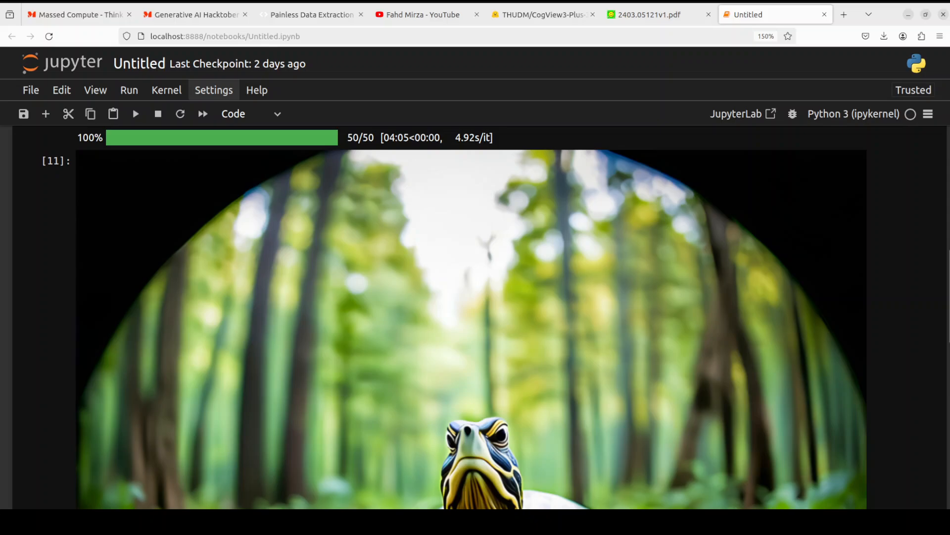
scroll("down", 3)
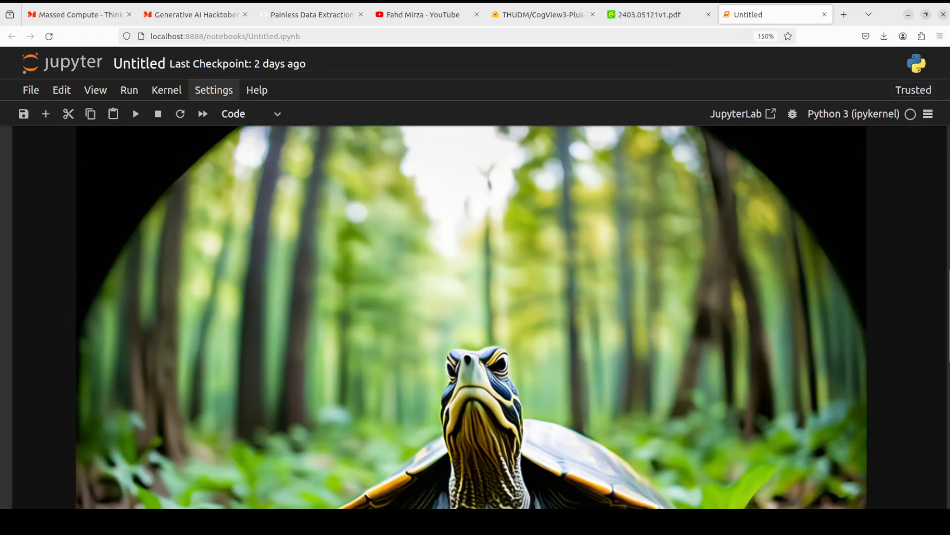
scroll("down", 3)
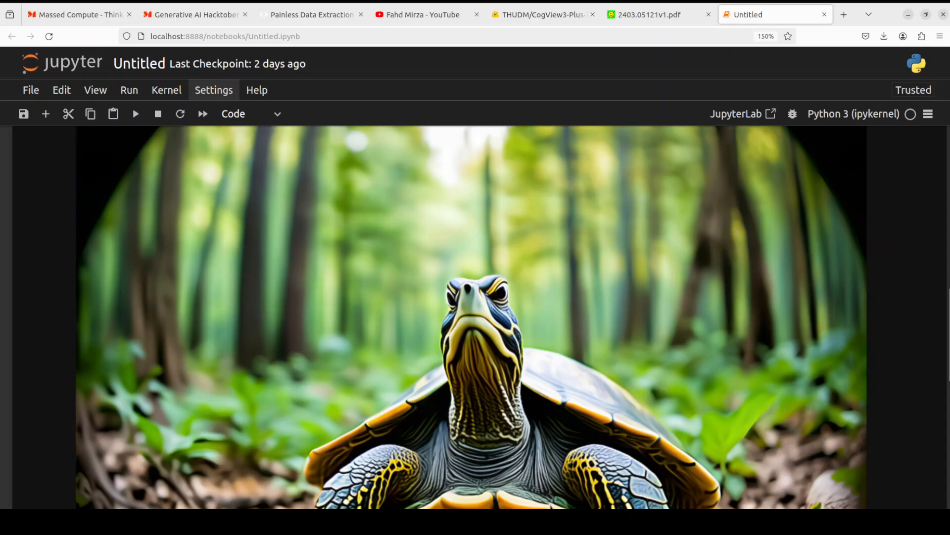
scroll("down", 3)
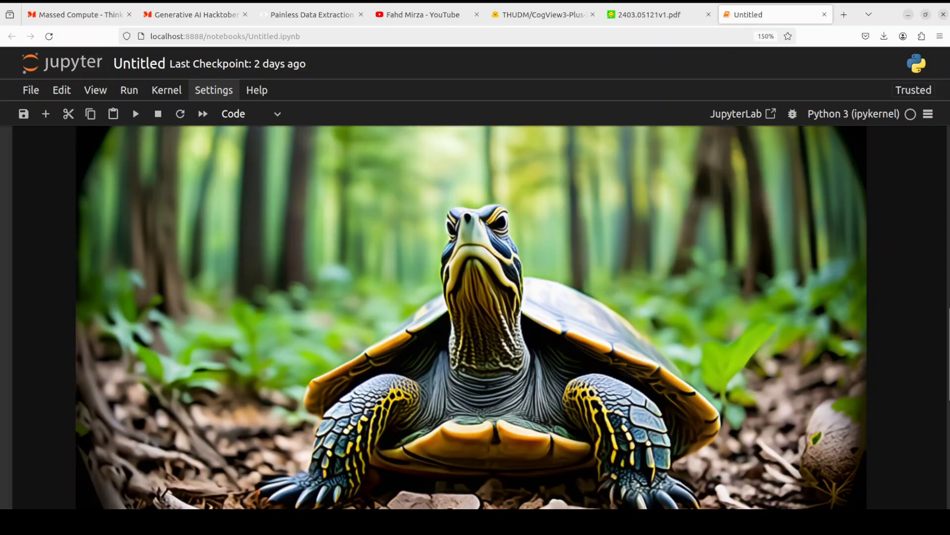
scroll("up", 3)
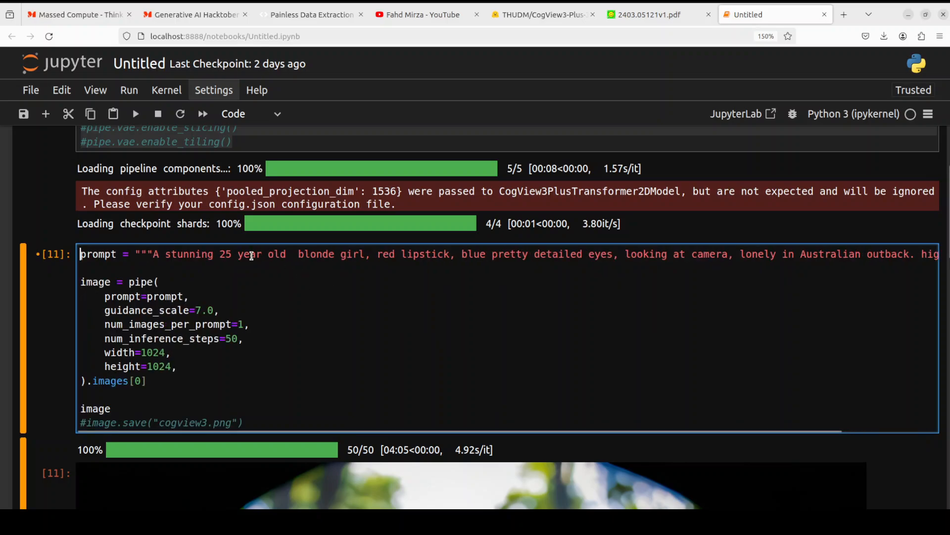
Run the Australian-outback portrait prompt cell, then switch to the Fahd Mirza YouTube channel page
left_click(136, 113)
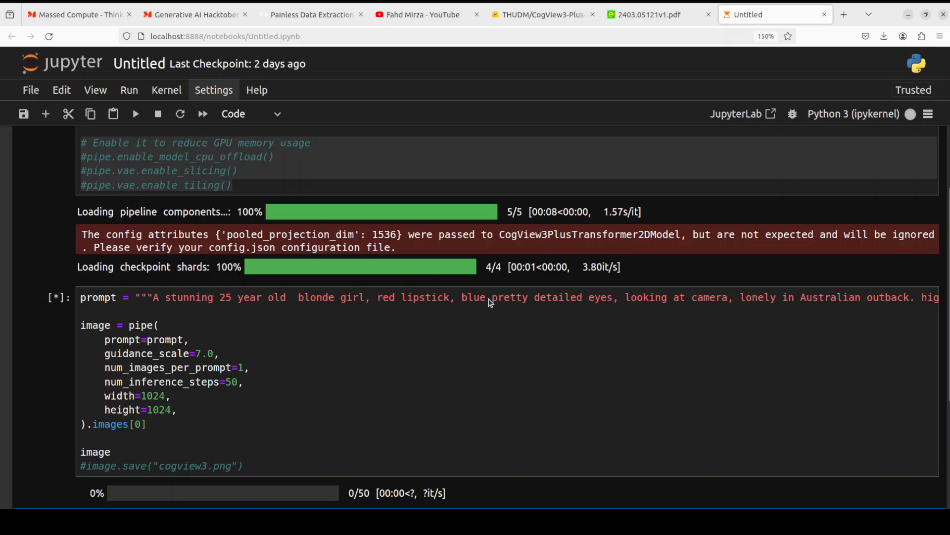
scroll("down", 3)
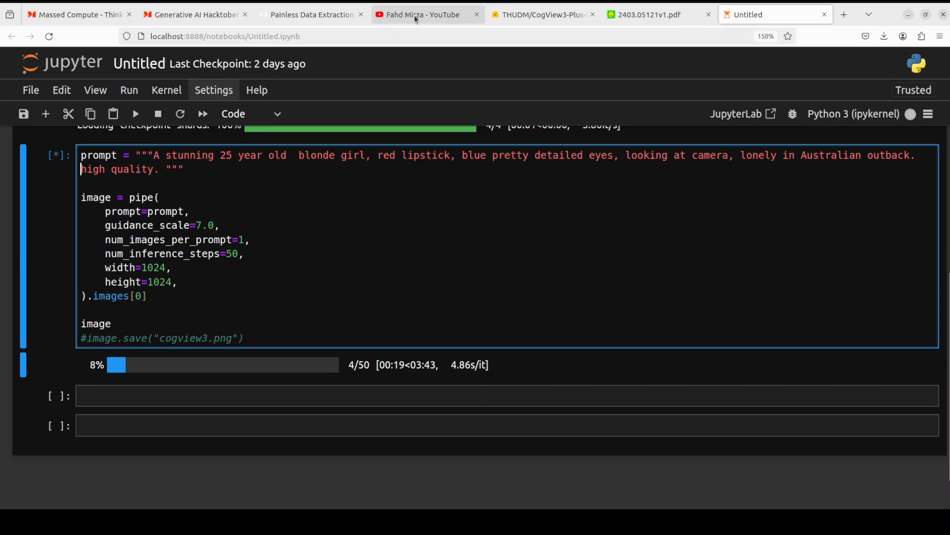
left_click(425, 13)
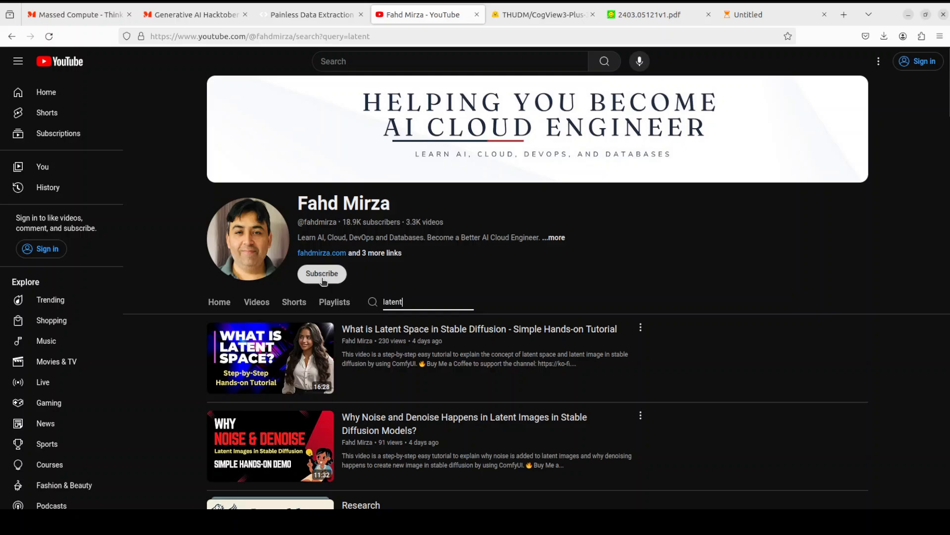
mouse_move(682, 106)
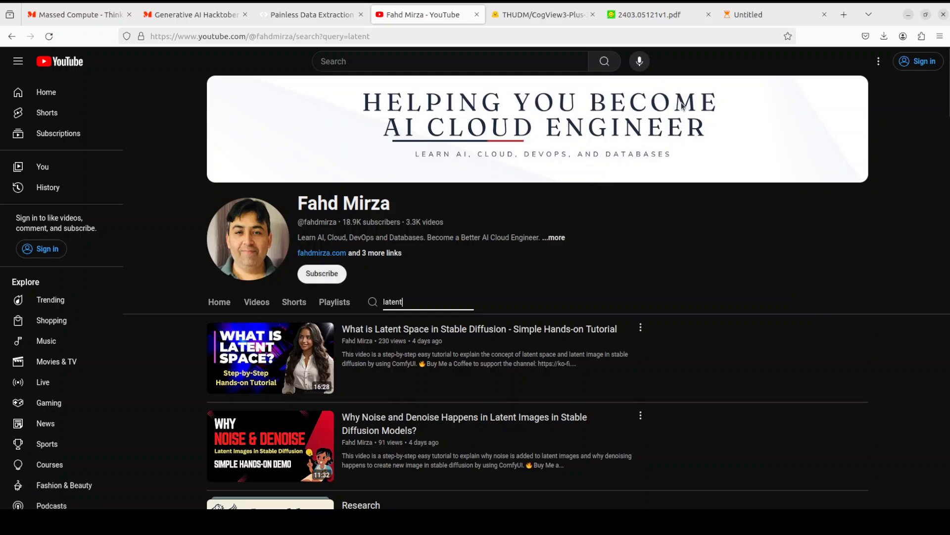
Return to the Untitled Jupyter notebook where the outback portrait has finished
left_click(752, 14)
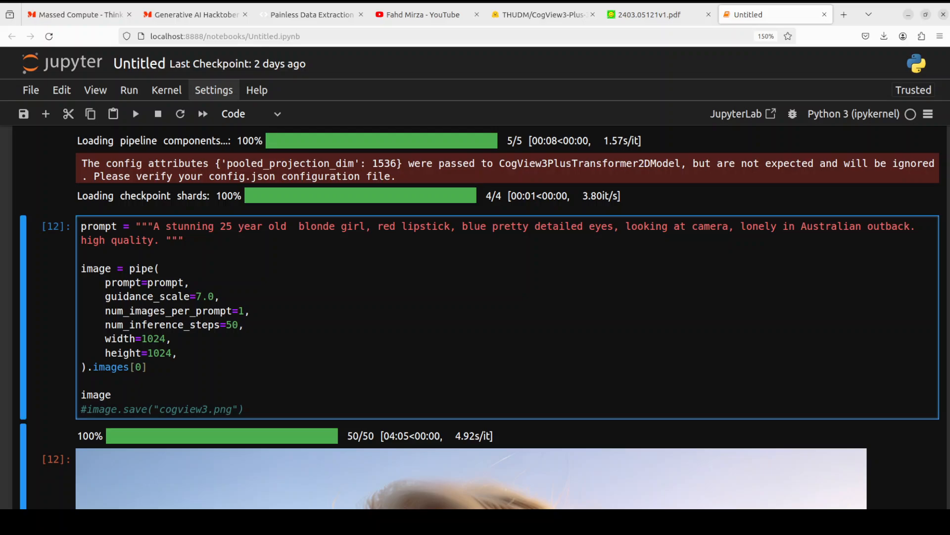
left_click(82, 240)
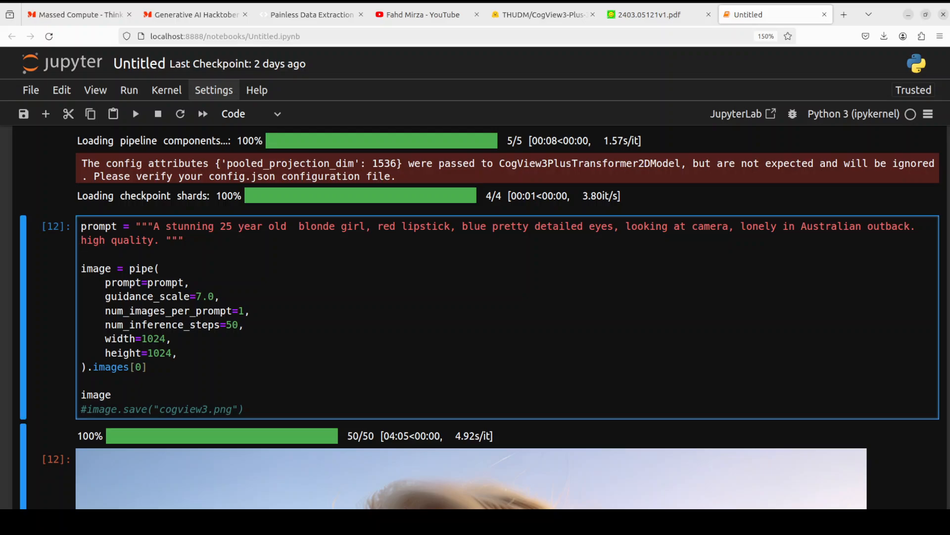
left_click(83, 240)
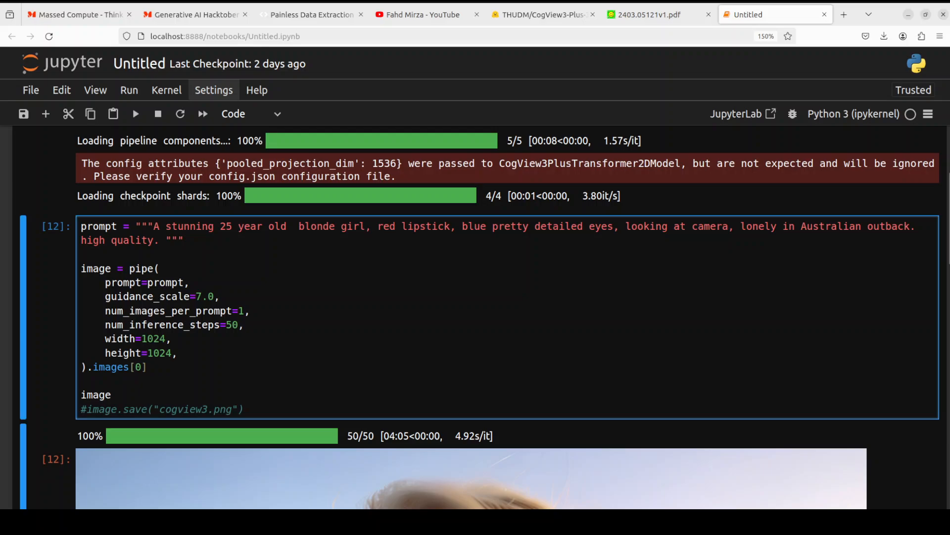
left_click(80, 240)
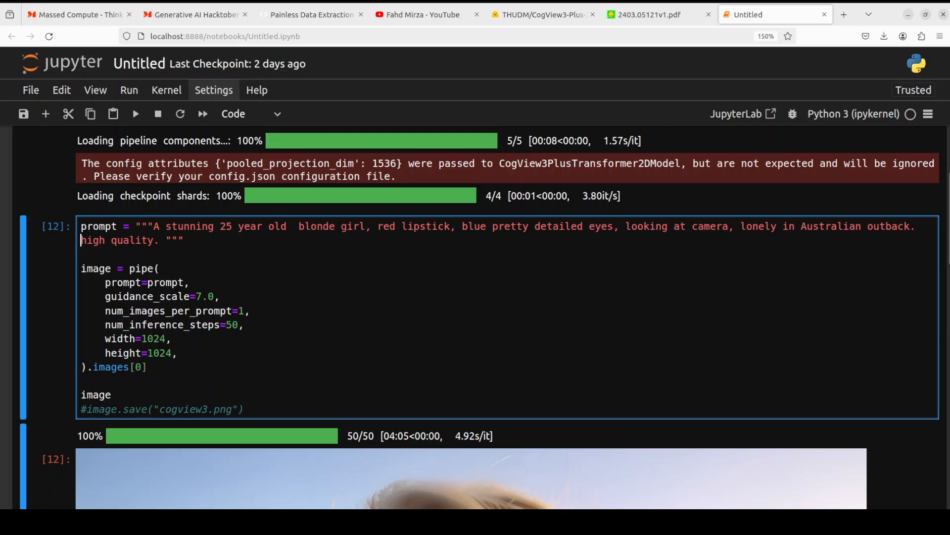
Scroll through the blonde woman outback portrait, then switch to the CogView3-Plus-3B model page
scroll("down", 3)
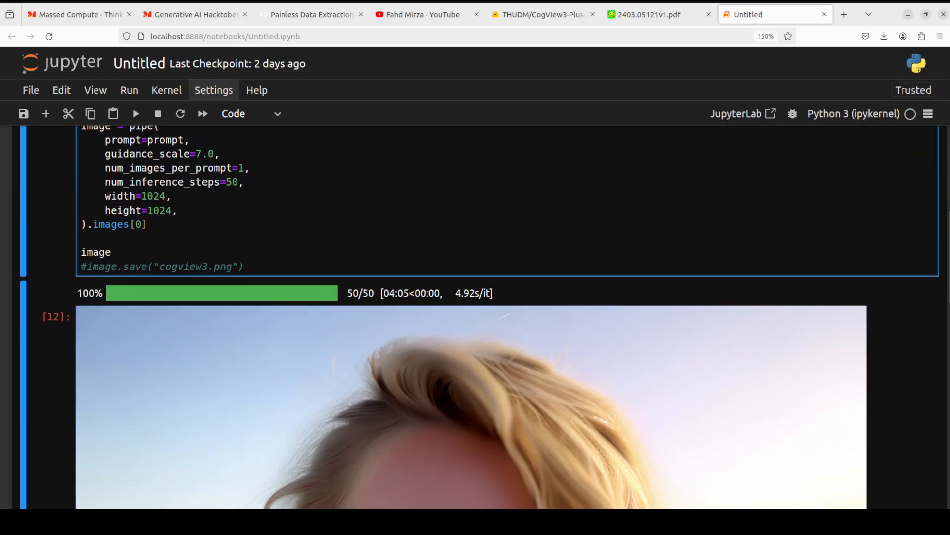
scroll("down", 3)
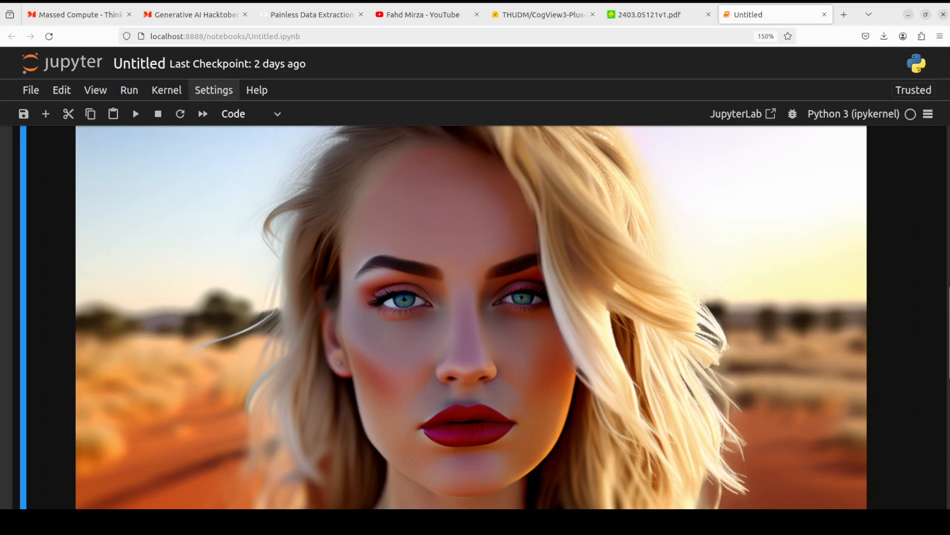
scroll("down", 3)
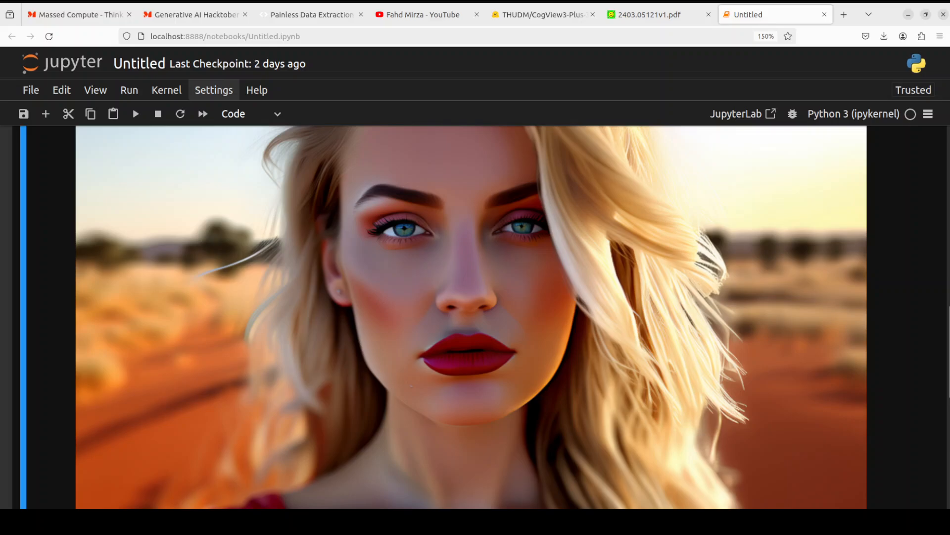
scroll("up", 3)
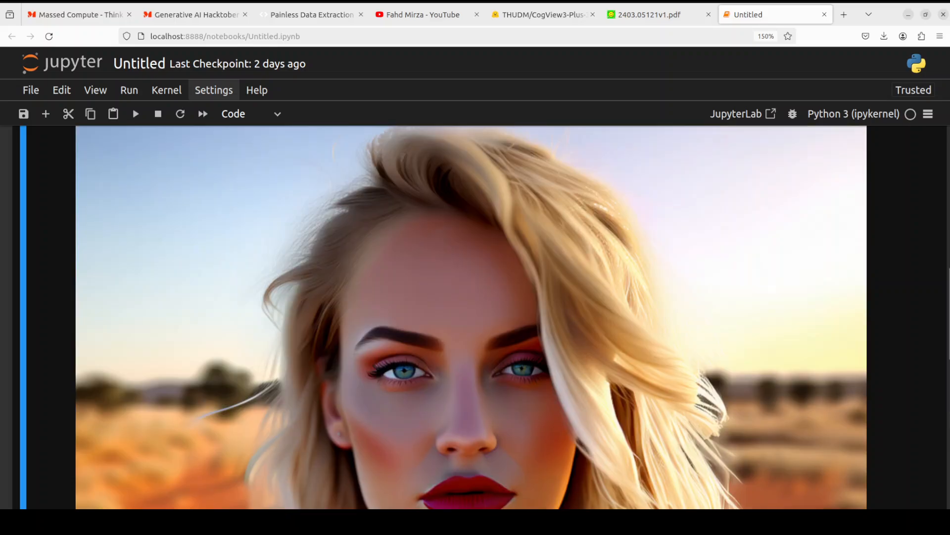
scroll("down", 3)
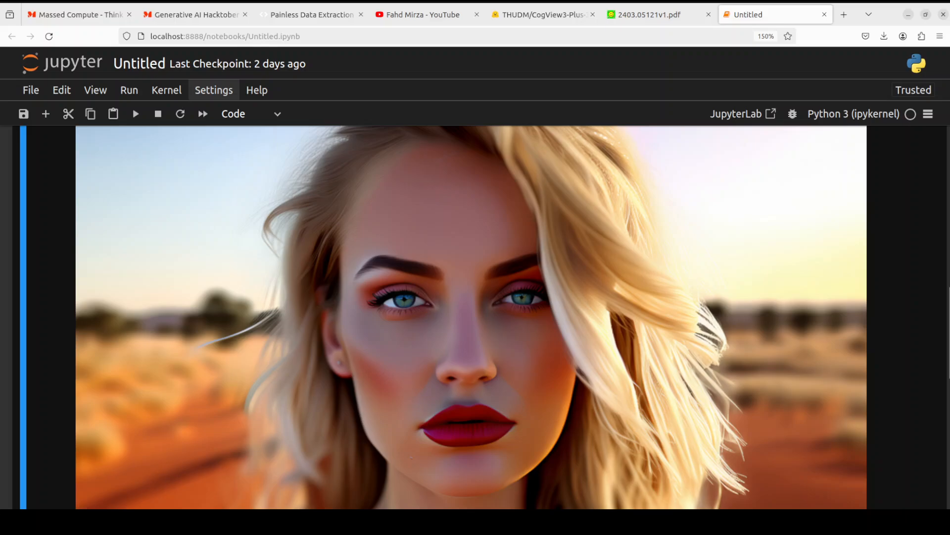
scroll("down", 3)
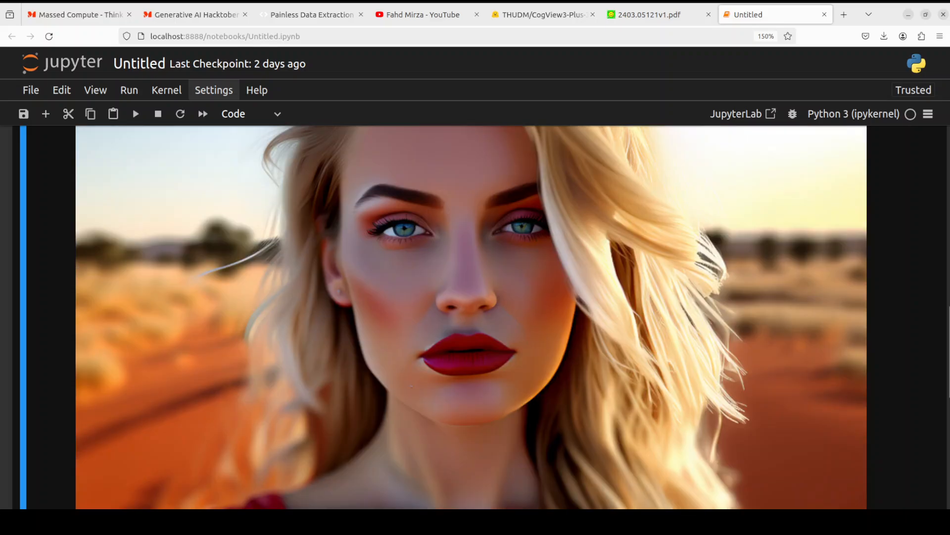
scroll("down", 3)
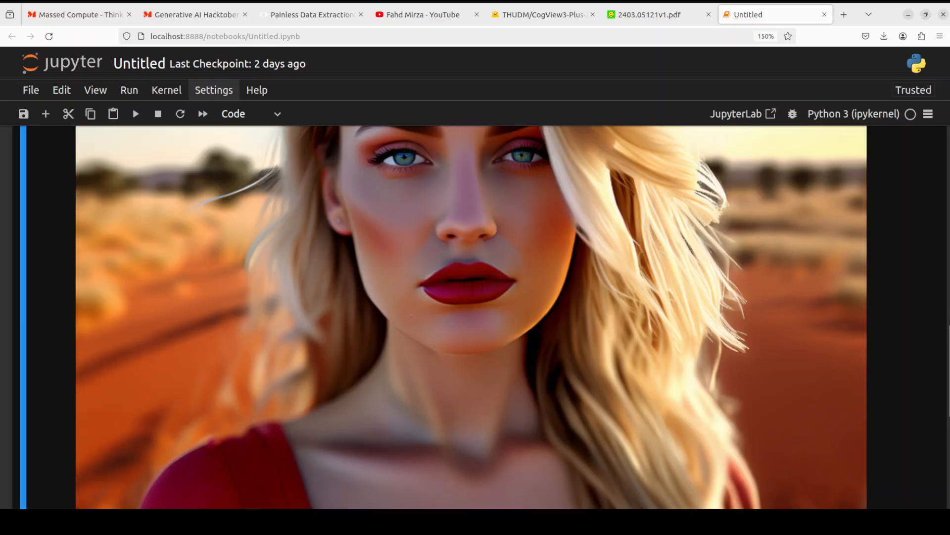
scroll("down", 3)
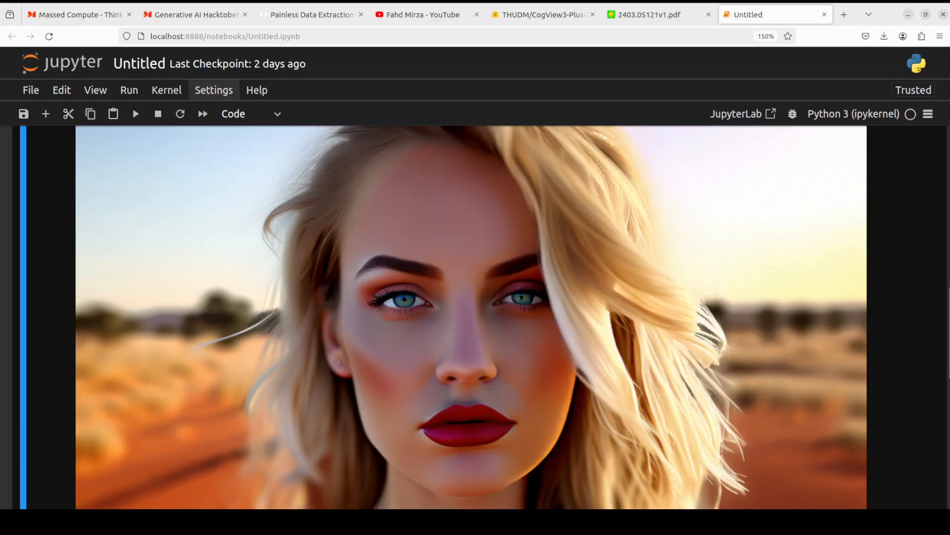
scroll("down", 3)
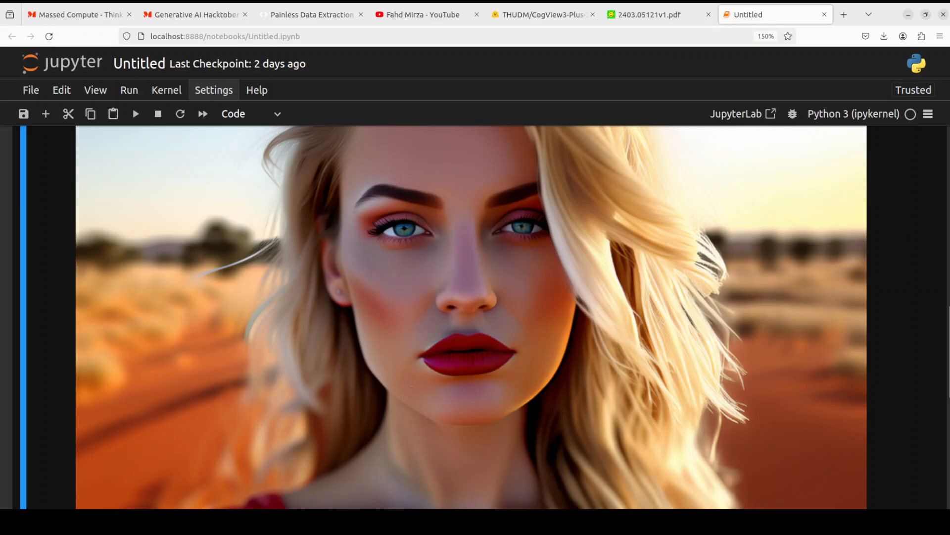
scroll("down", 3)
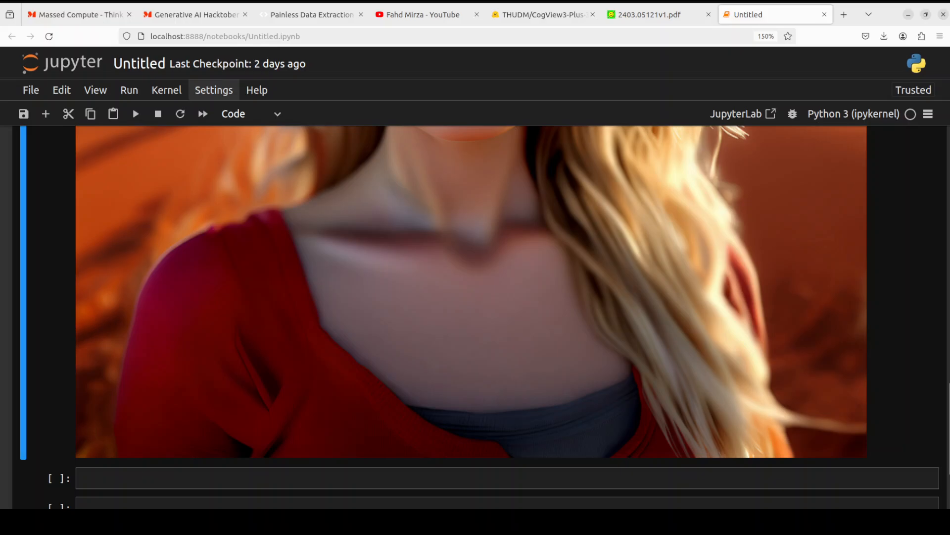
scroll("up", 3)
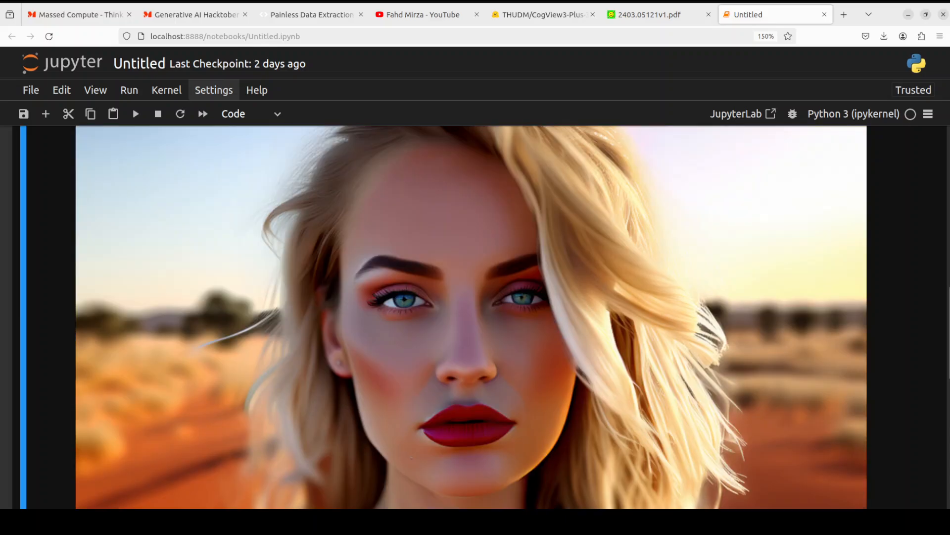
scroll("up", 3)
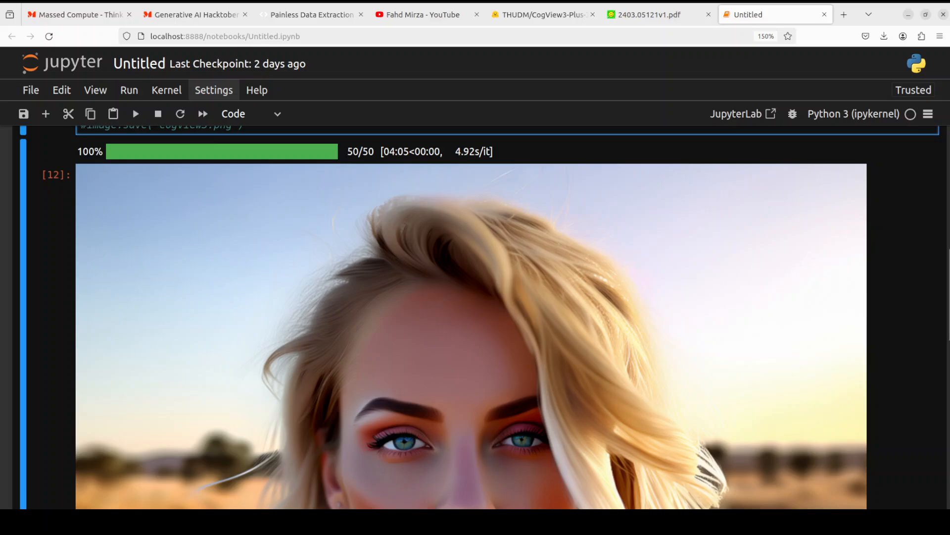
left_click(539, 15)
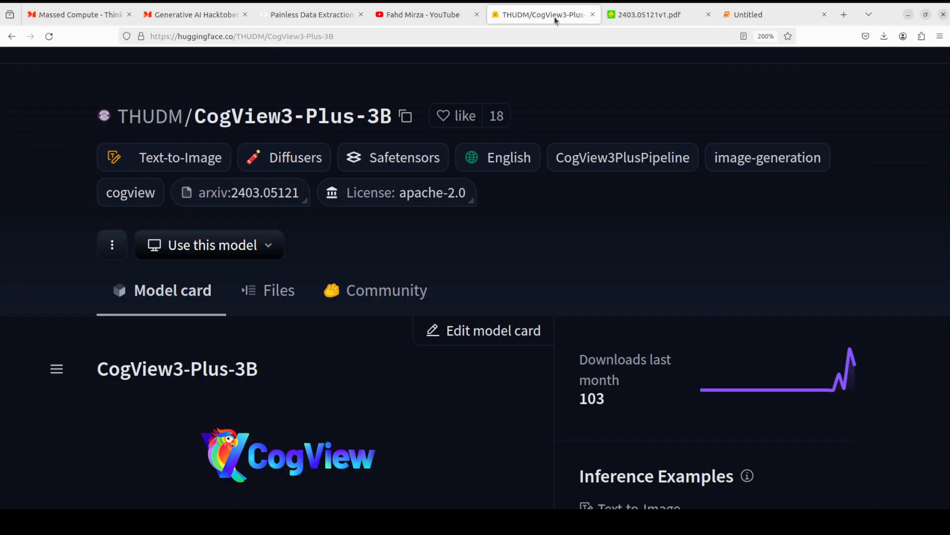
View the CogView3 paper's Fig. 1 showcase, then return to the notebook with the portrait
left_click(655, 14)
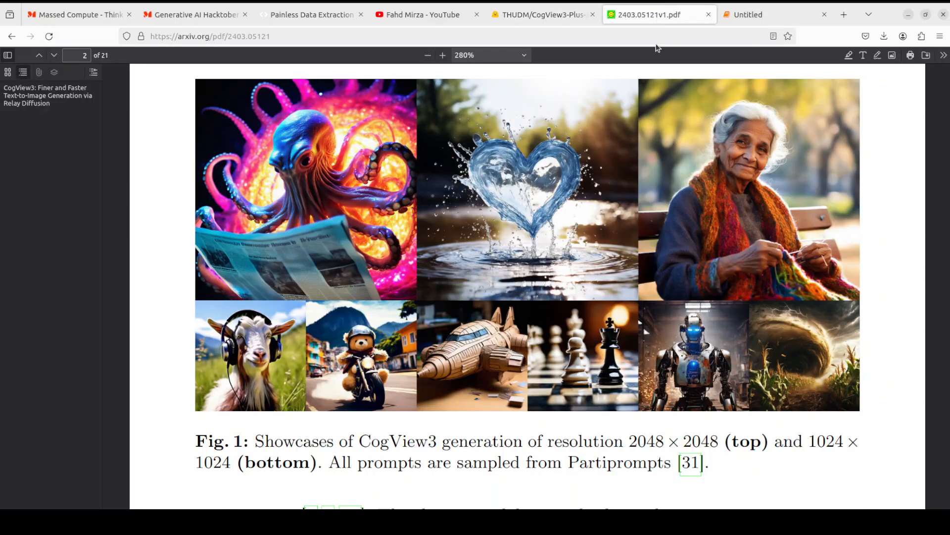
mouse_move(473, 266)
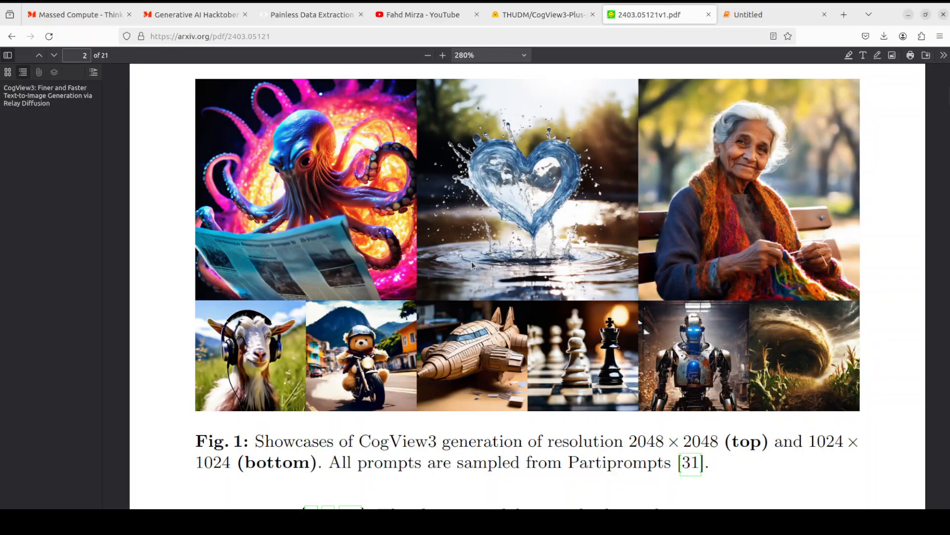
mouse_move(570, 166)
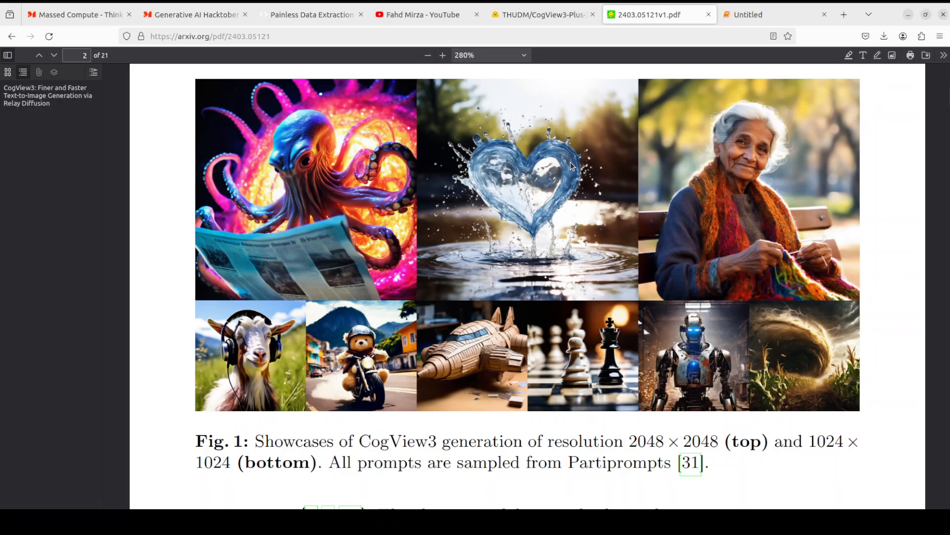
mouse_move(589, 128)
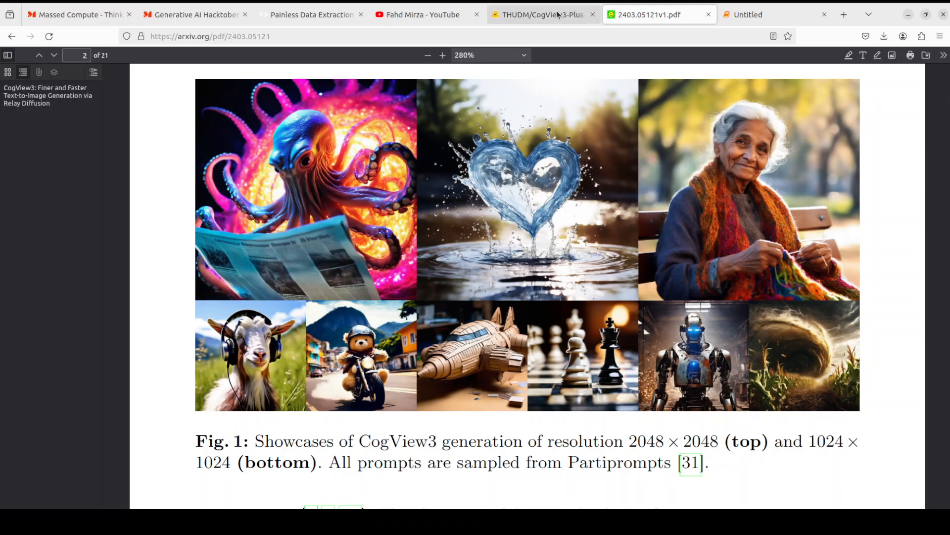
mouse_move(773, 14)
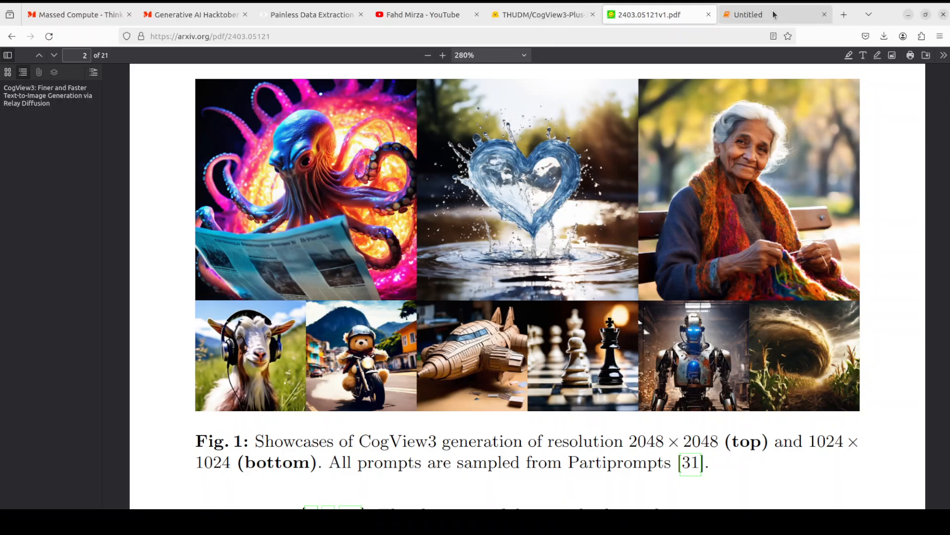
left_click(774, 14)
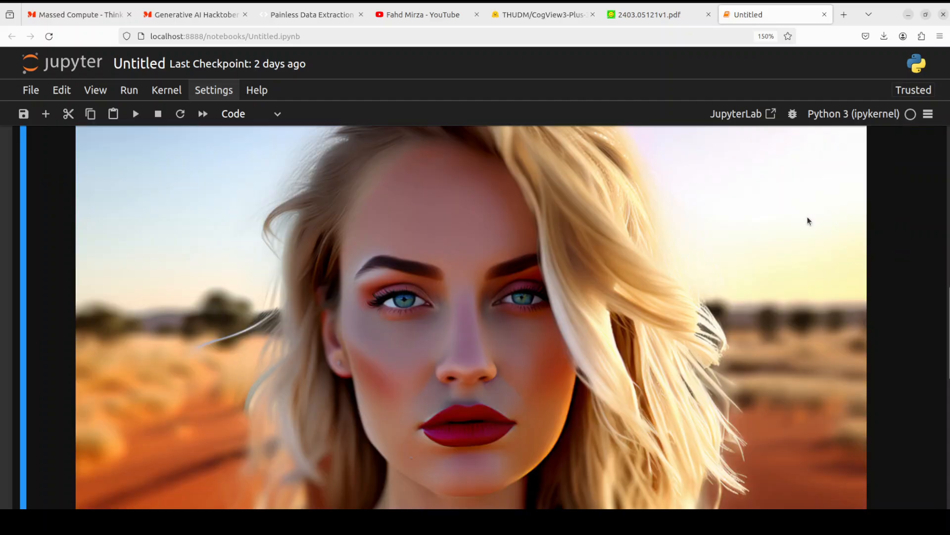
mouse_move(810, 217)
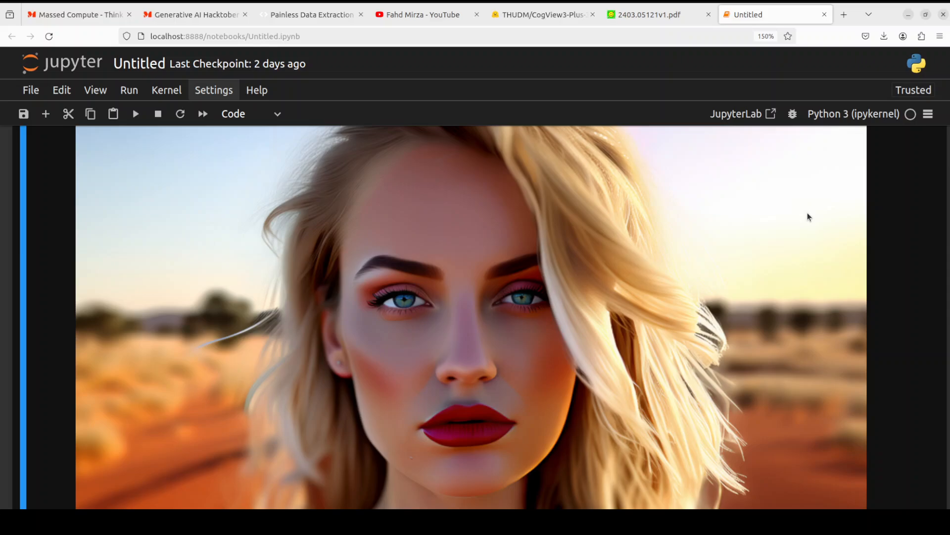
mouse_move(418, 15)
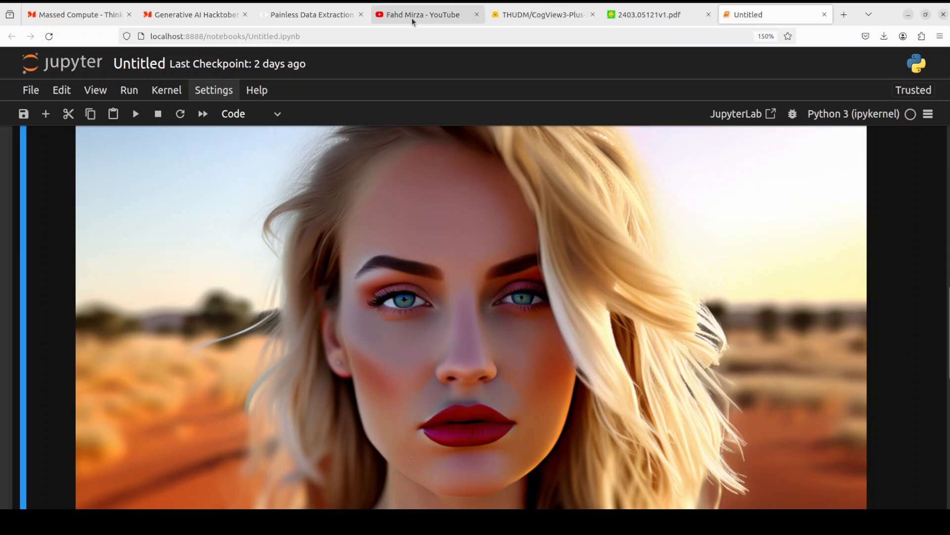
Switch to the Fahd Mirza YouTube channel page searched for 'latent'
left_click(418, 14)
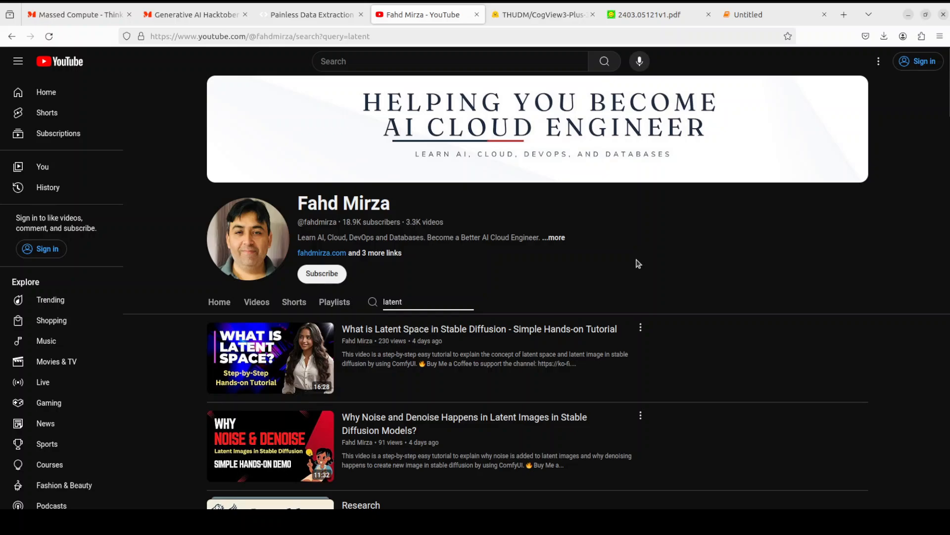